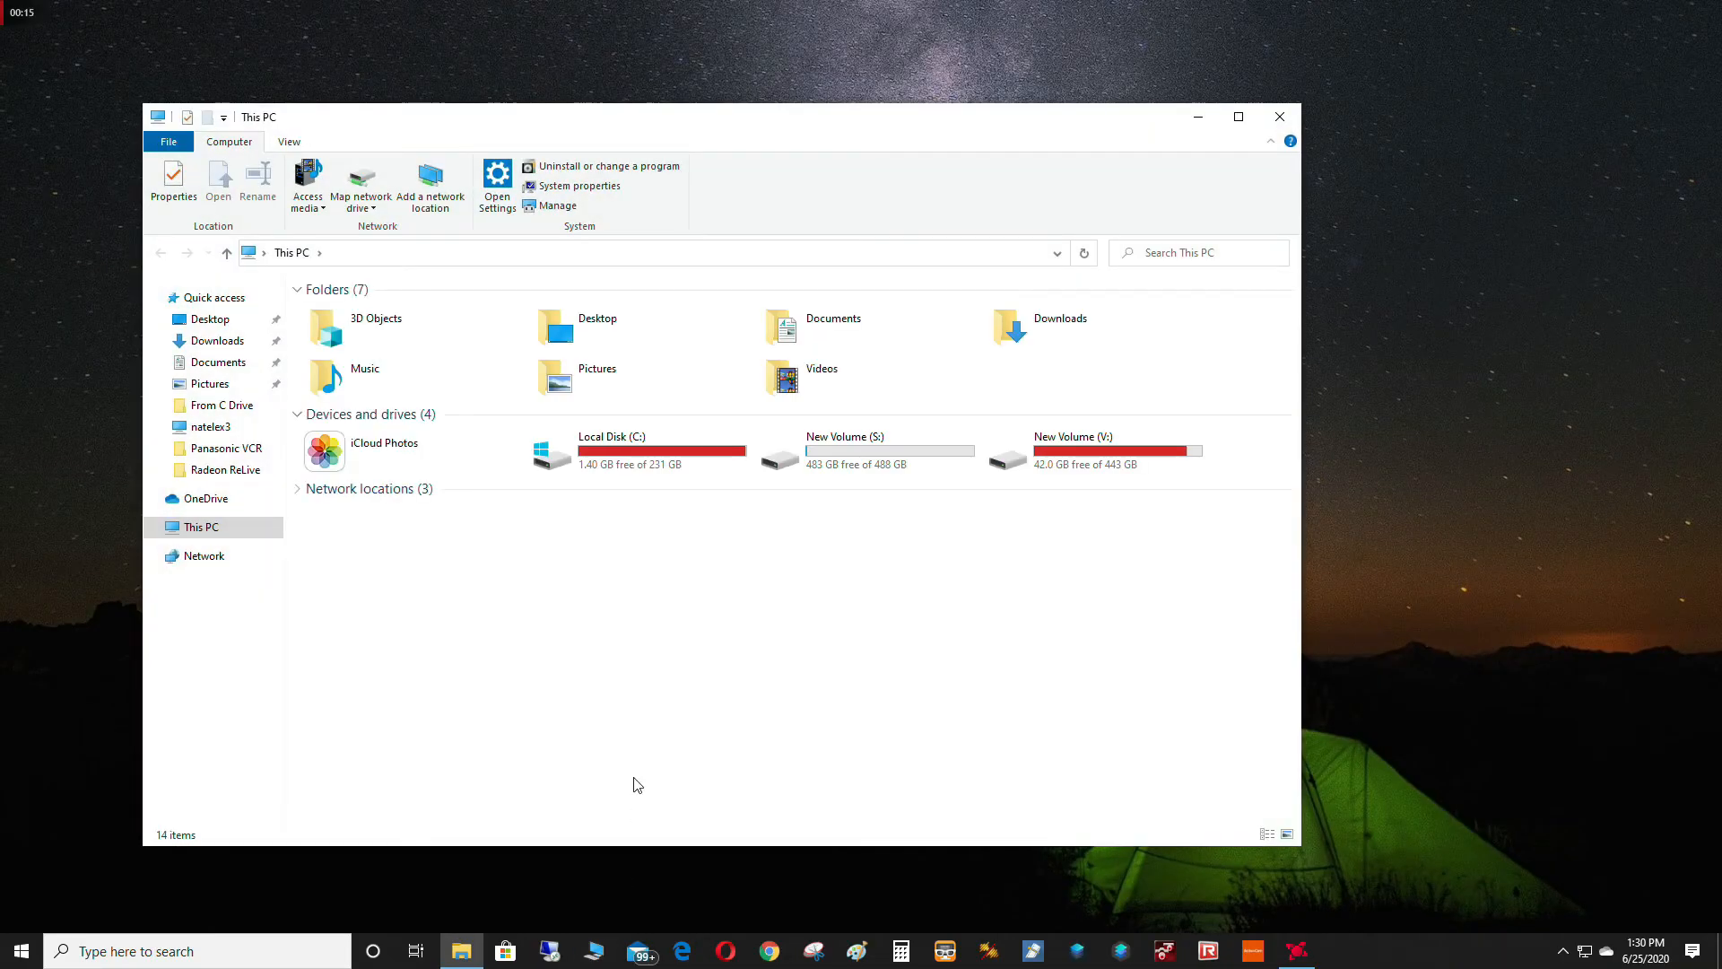
pyautogui.moveTo(636, 488)
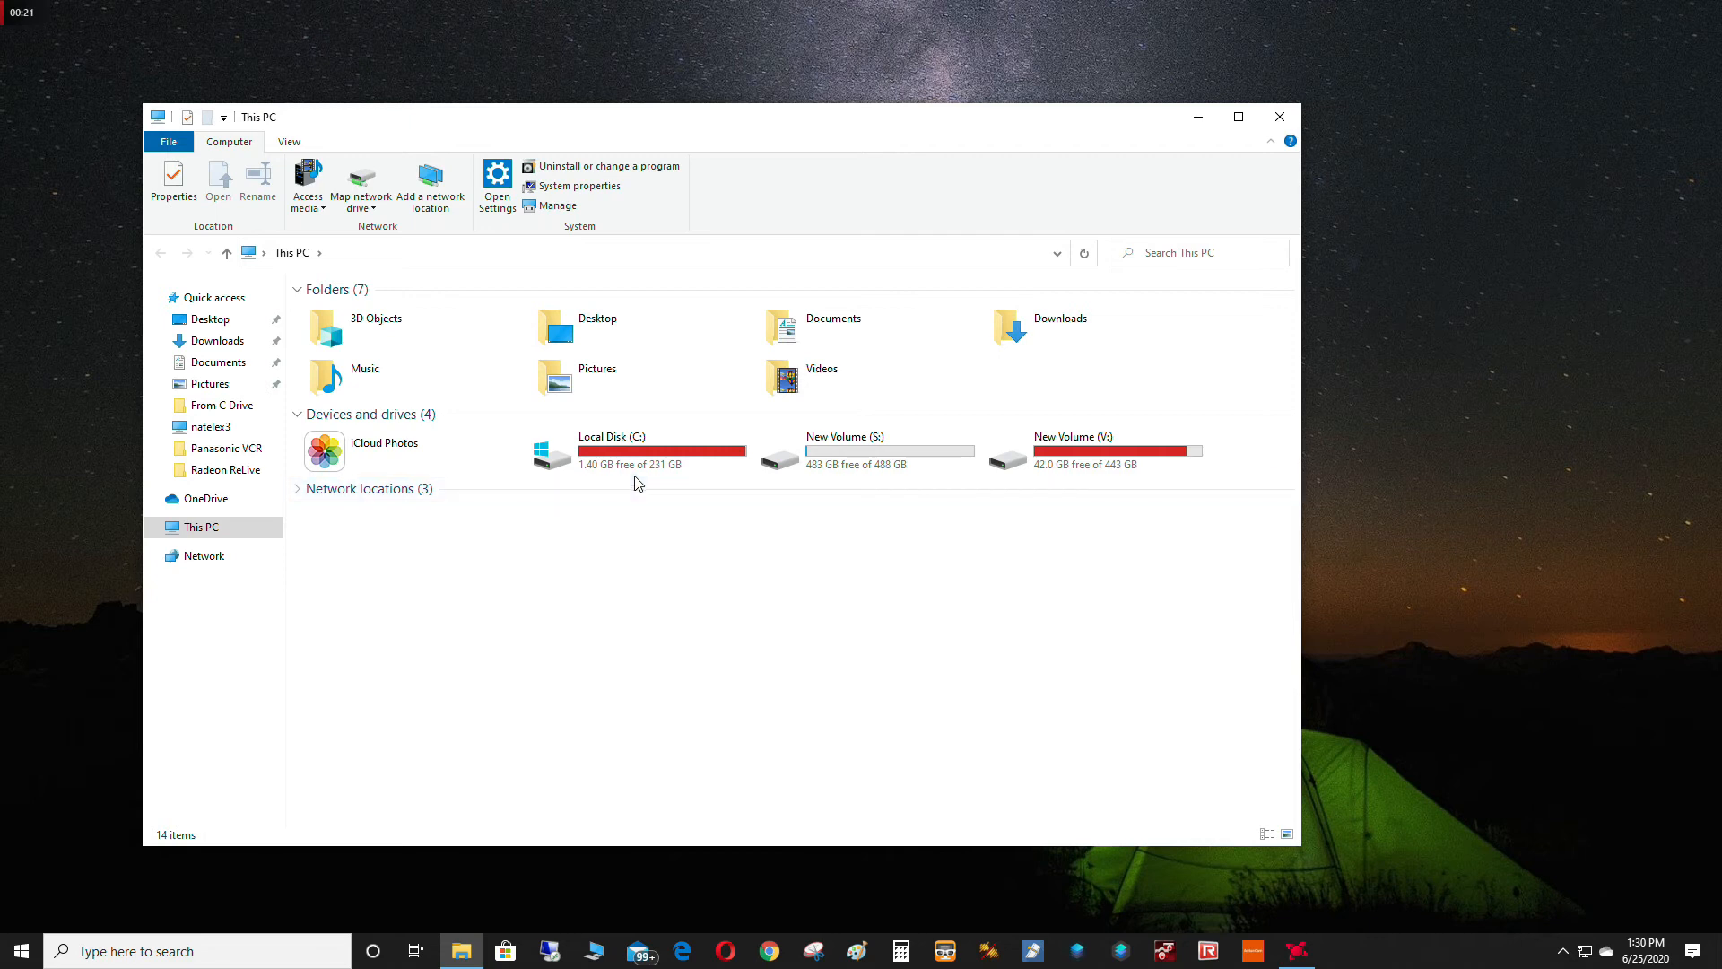
pyautogui.moveTo(707, 482)
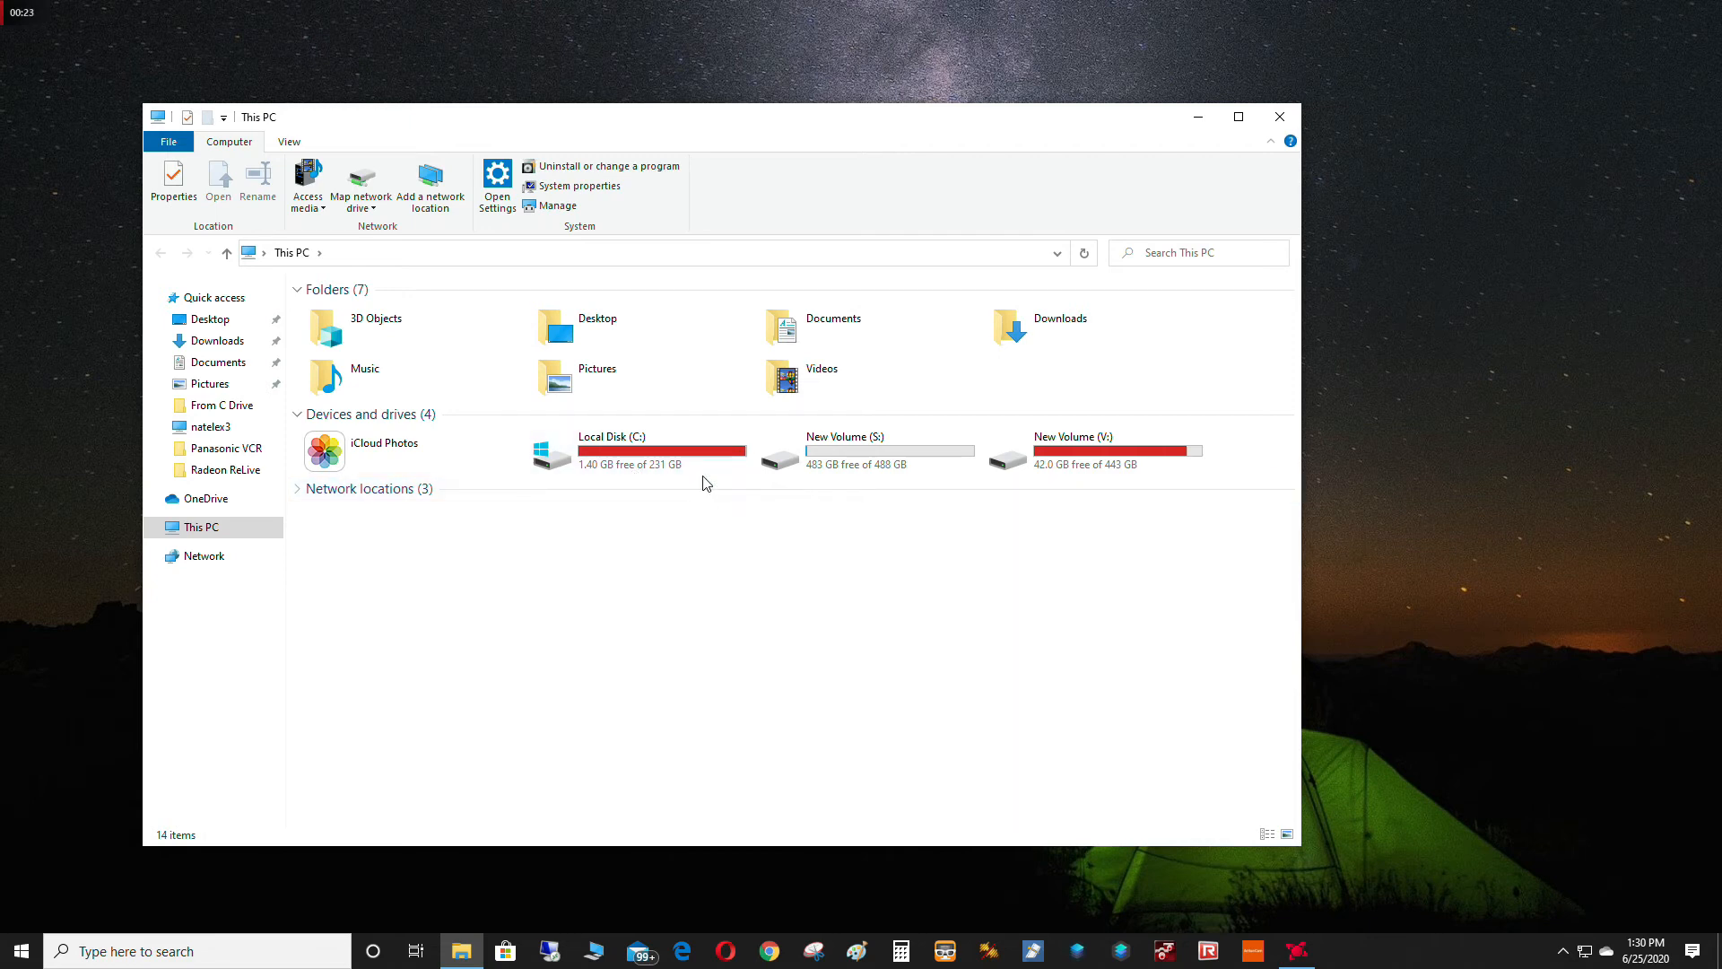
pyautogui.moveTo(658, 450)
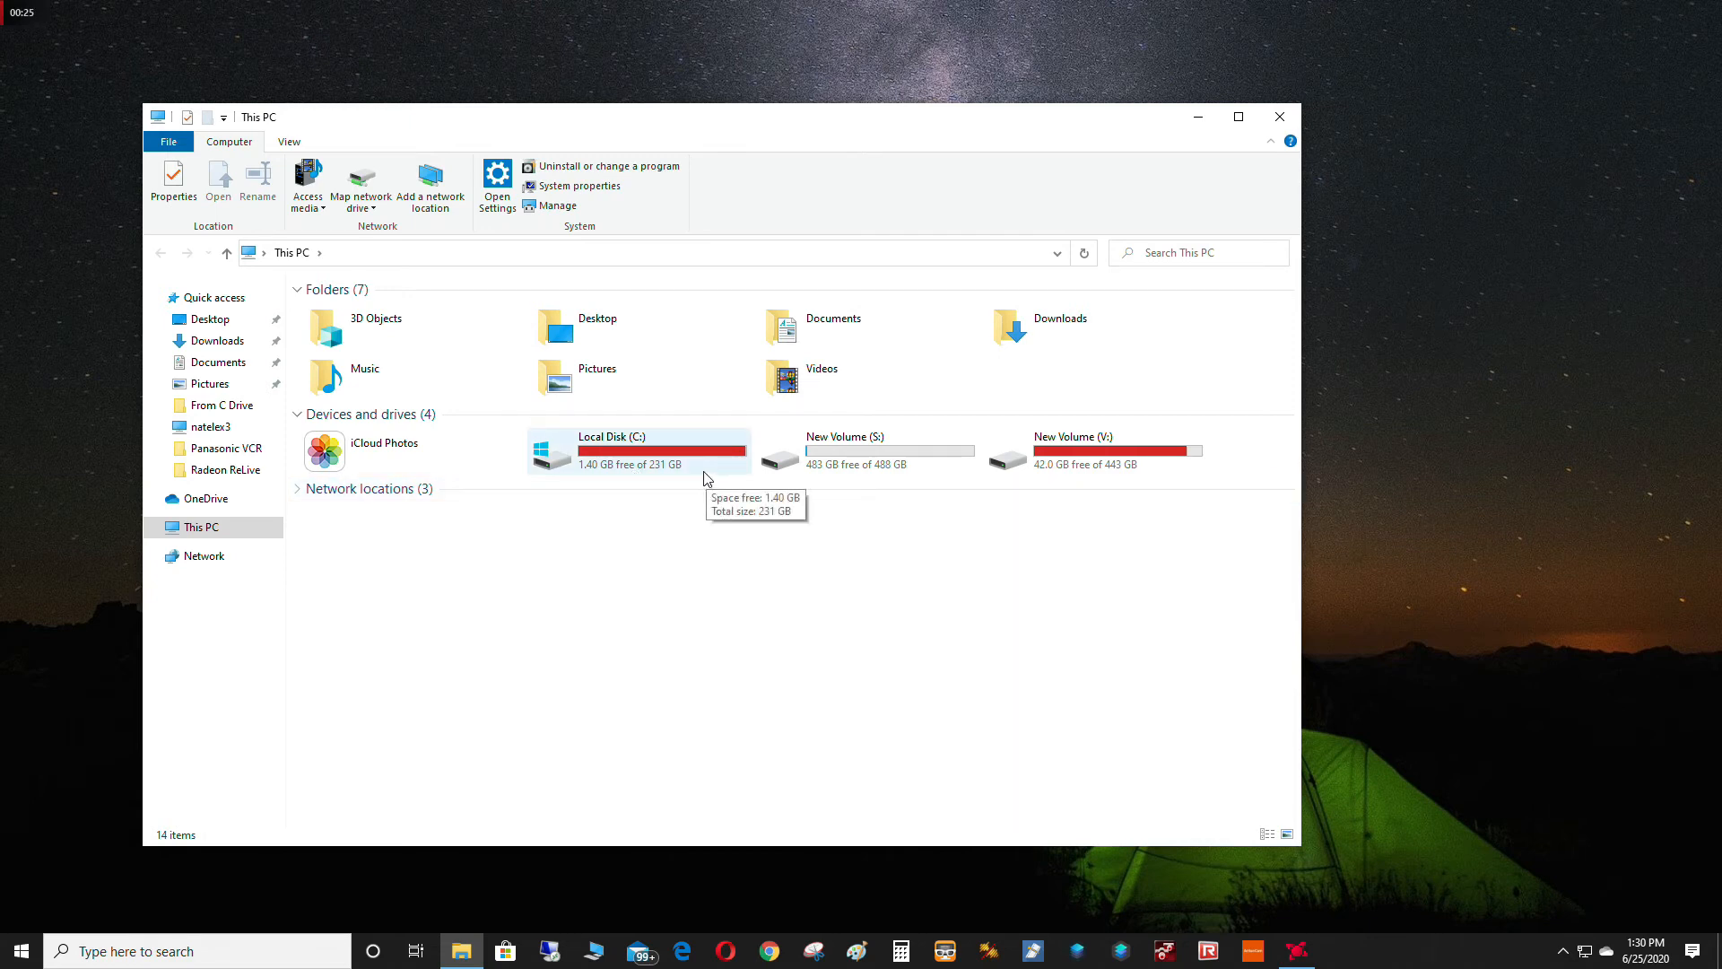
pyautogui.moveTo(244, 904)
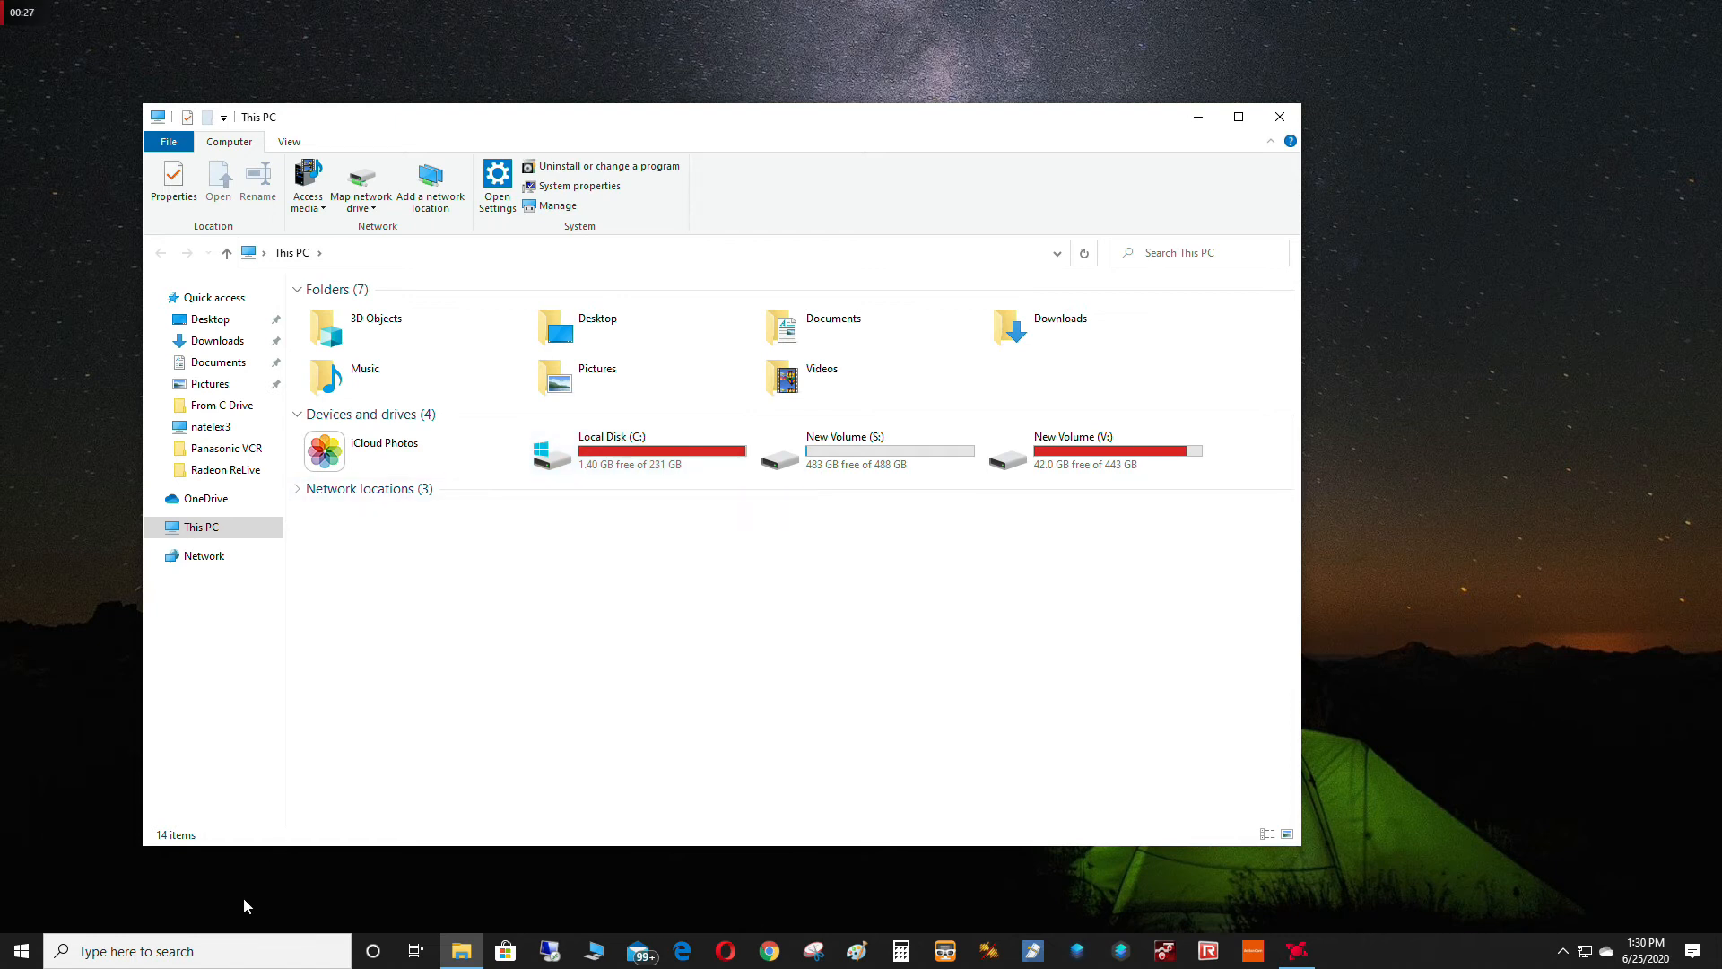
pyautogui.moveTo(615, 450)
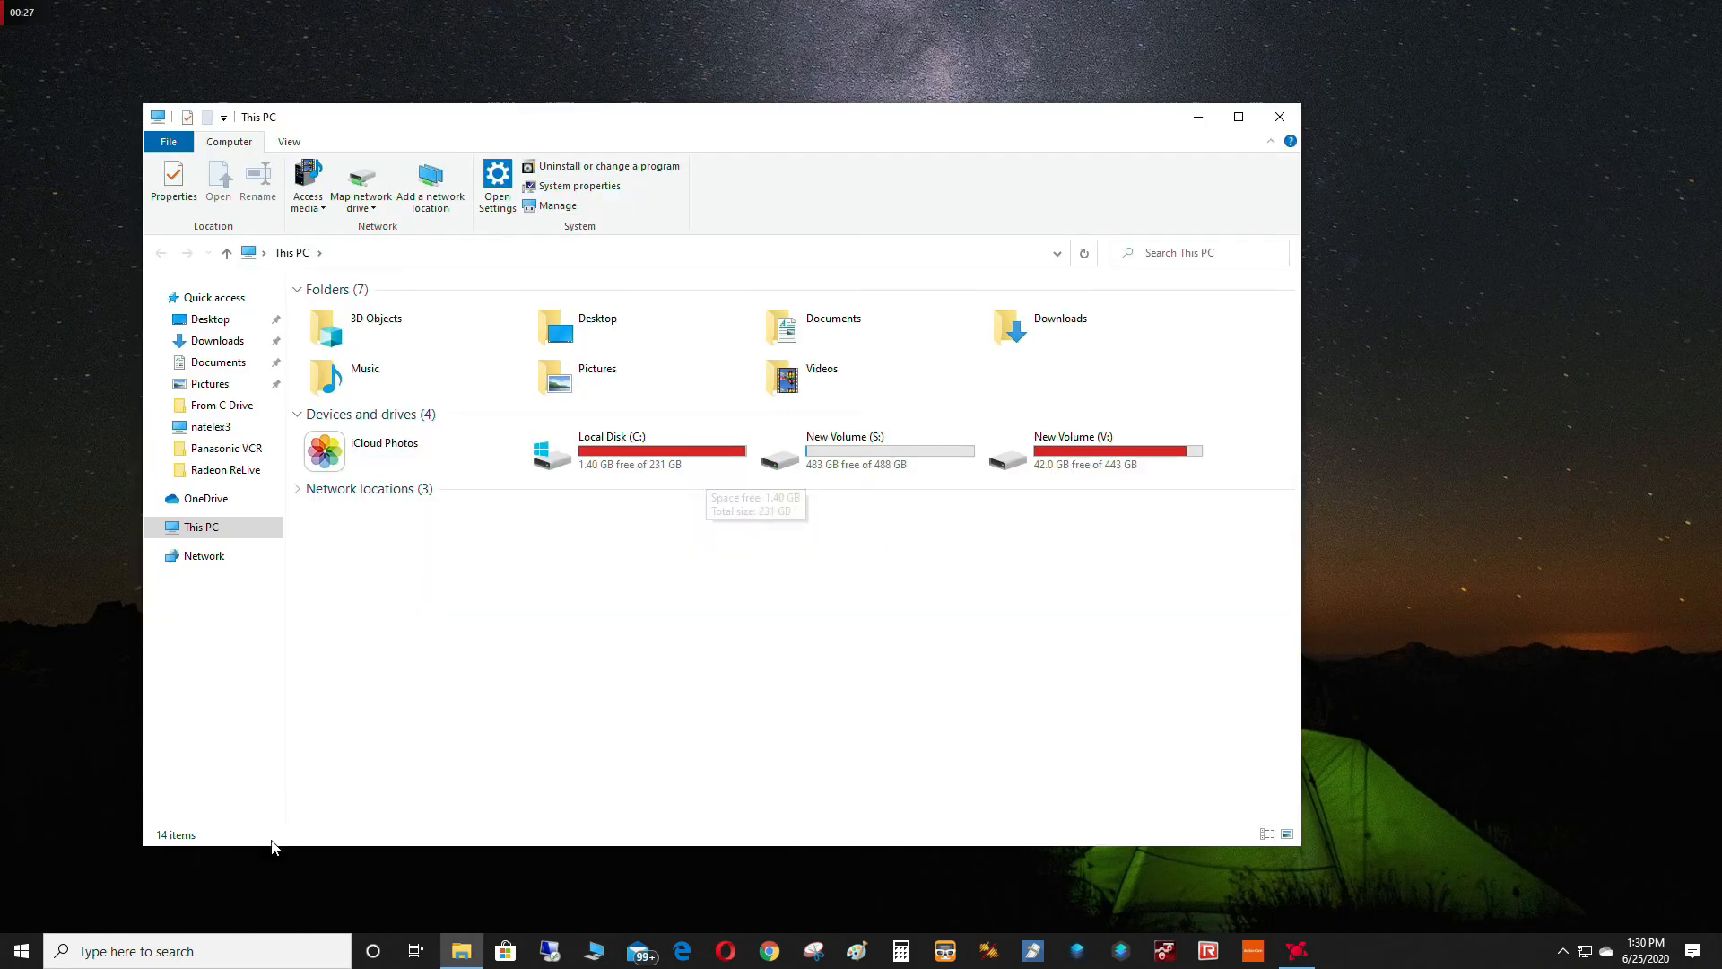
# Launch Disk Management from Start search and inspect the 232.88 GB unallocated space on Disk 0.
pyautogui.write('diskma')
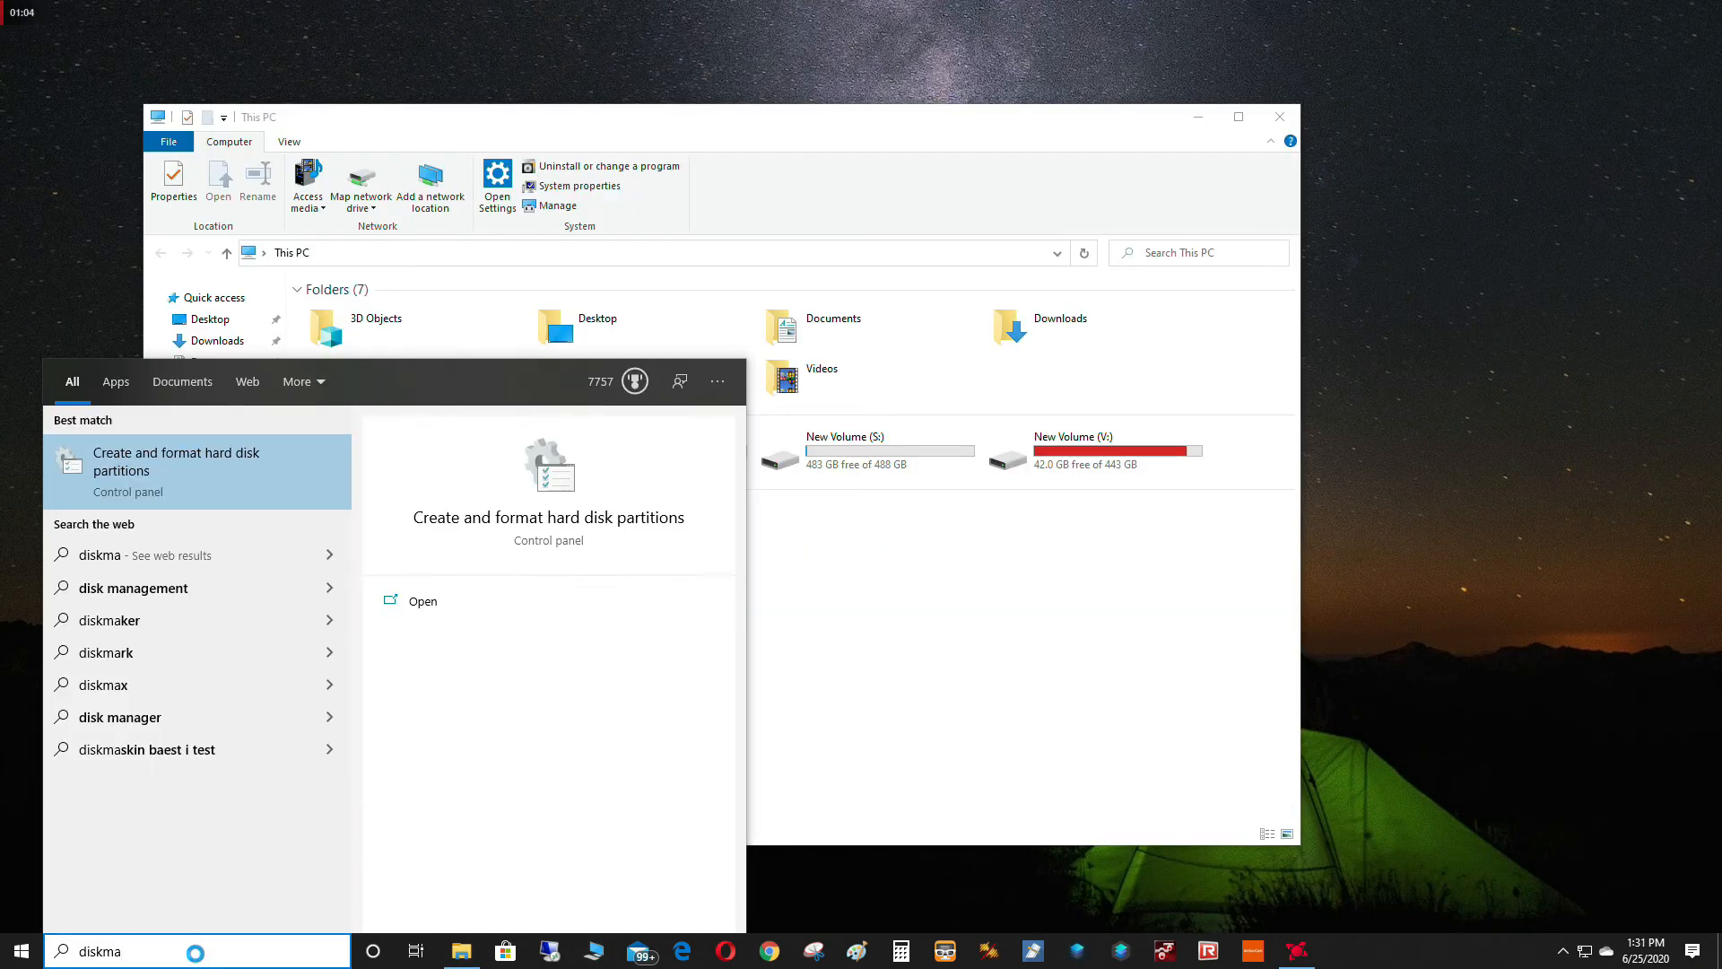
pyautogui.moveTo(96, 732)
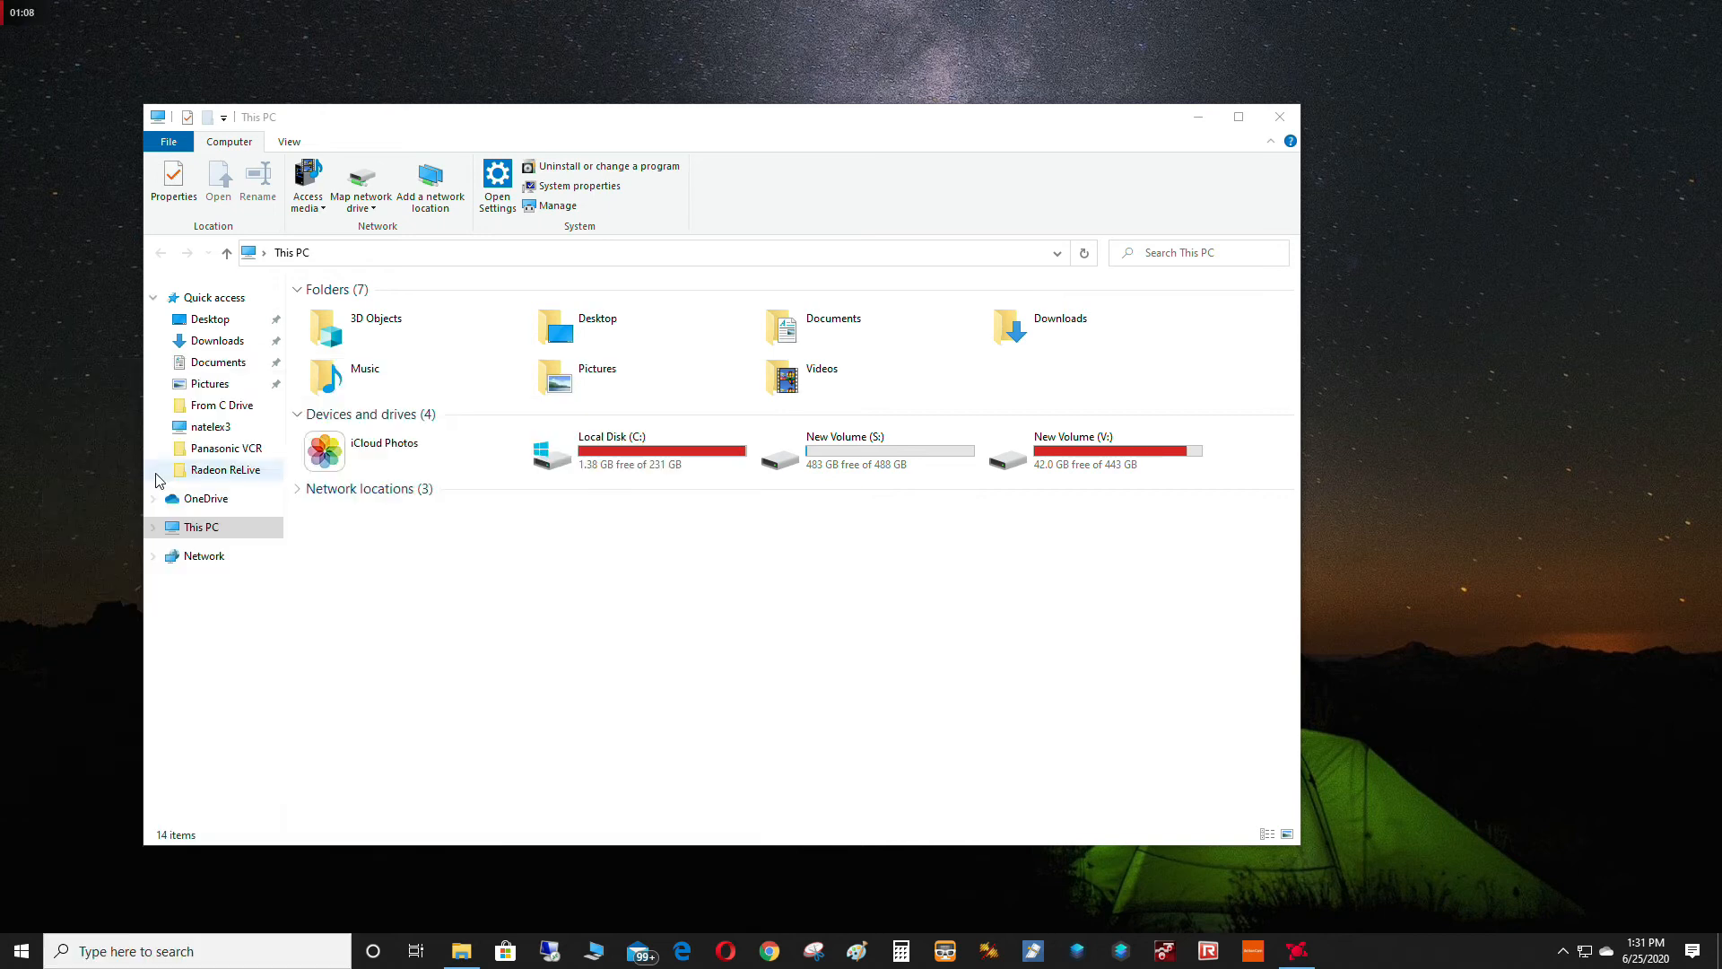
pyautogui.click(557, 205)
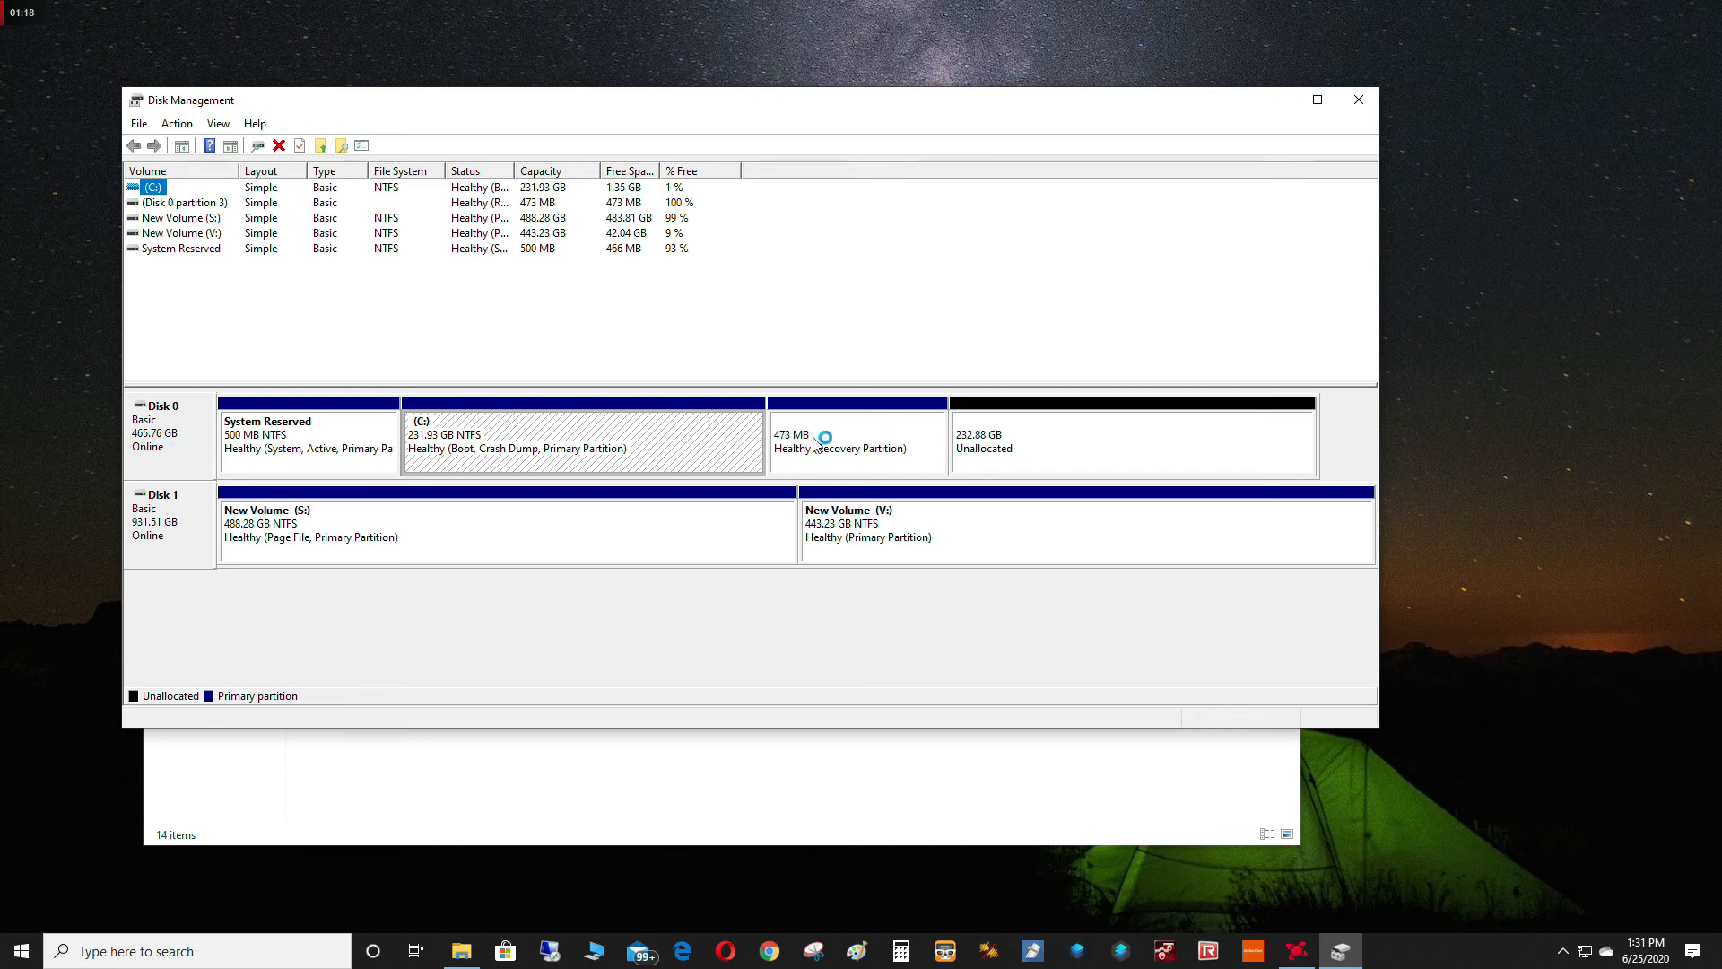
pyautogui.moveTo(1015, 449)
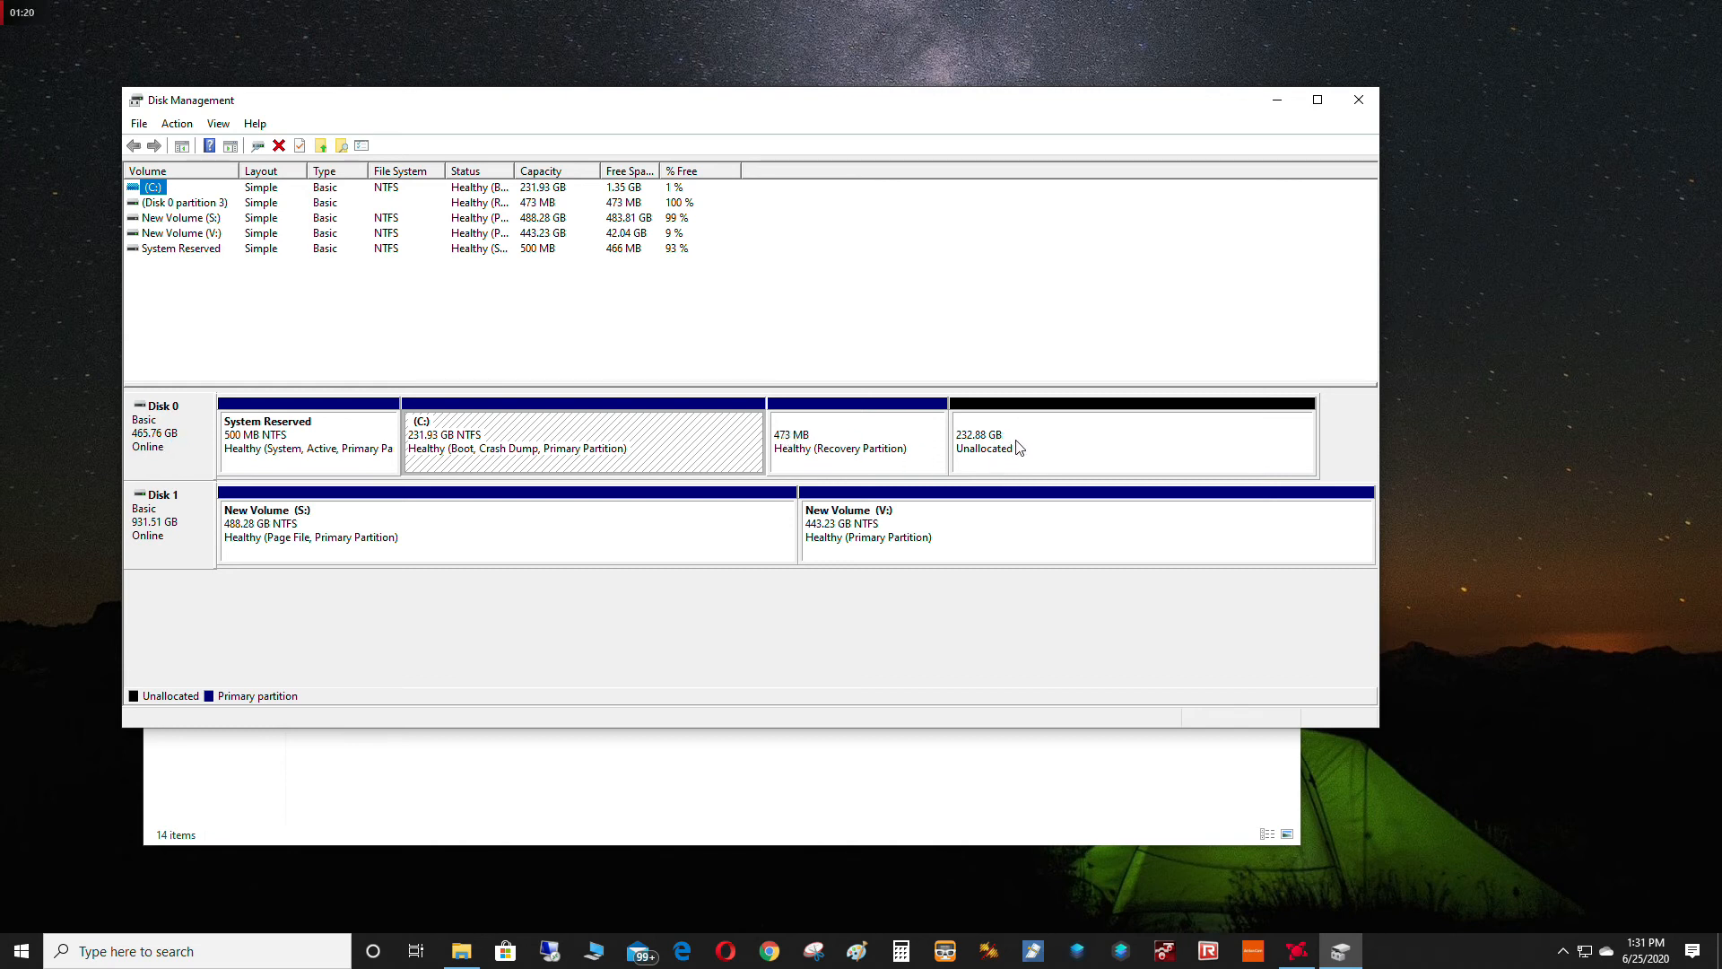
pyautogui.click(1098, 439)
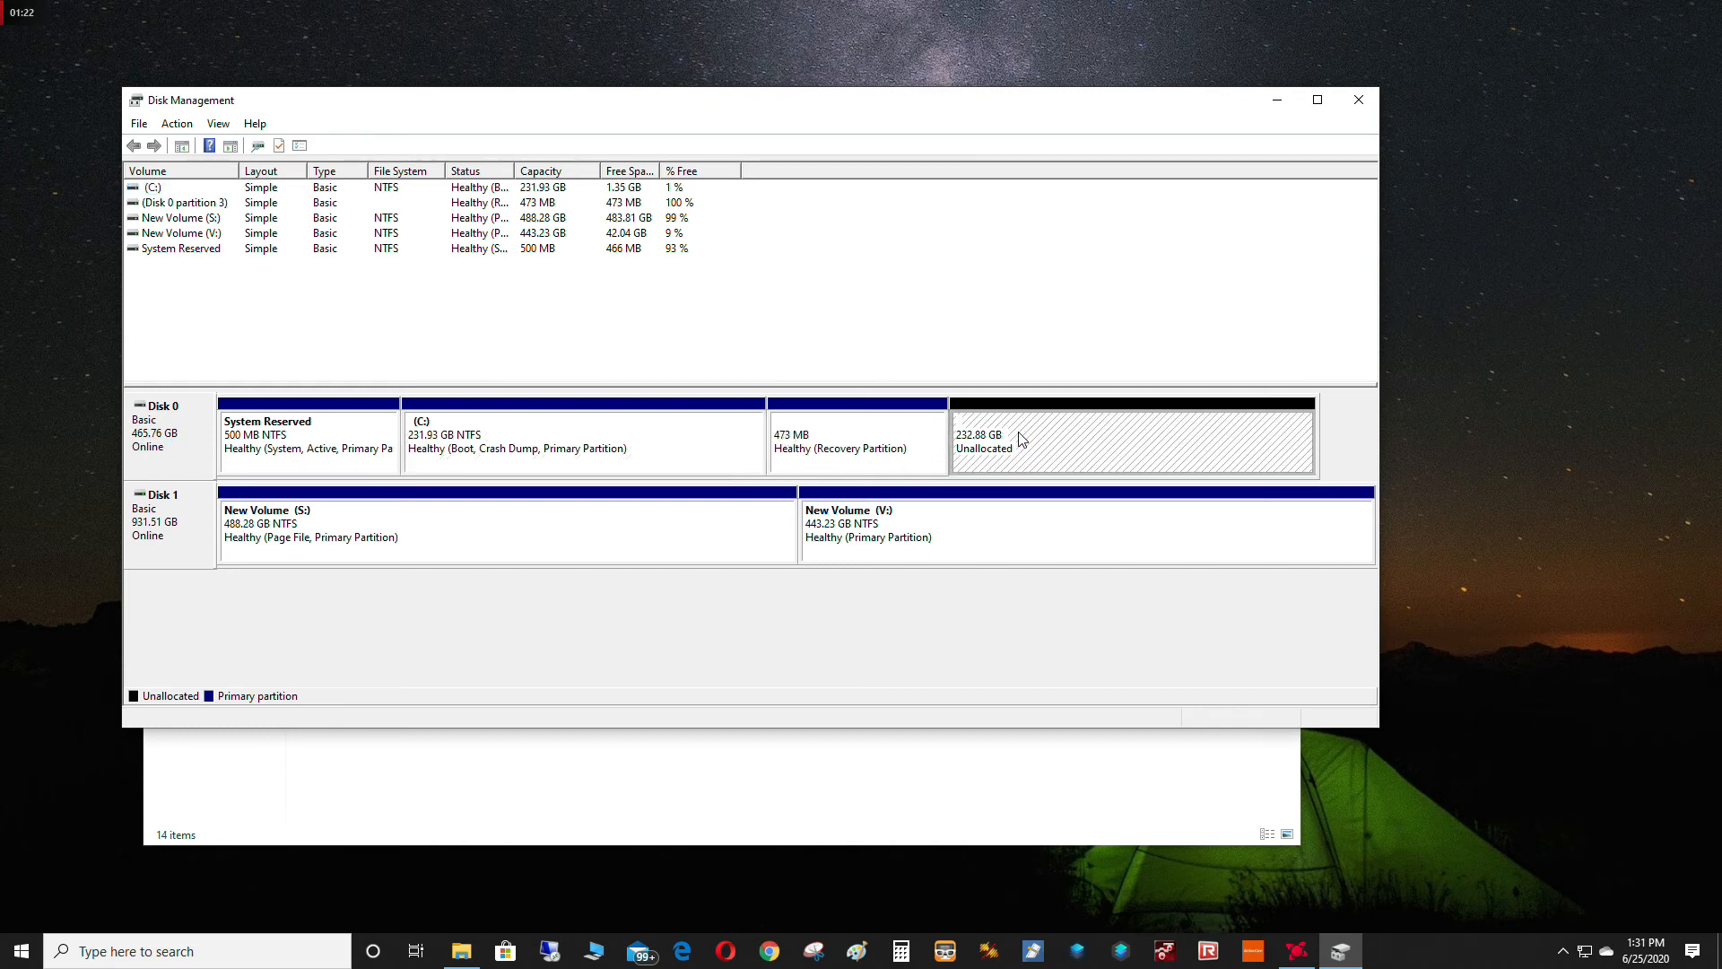
pyautogui.rightClick(1021, 440)
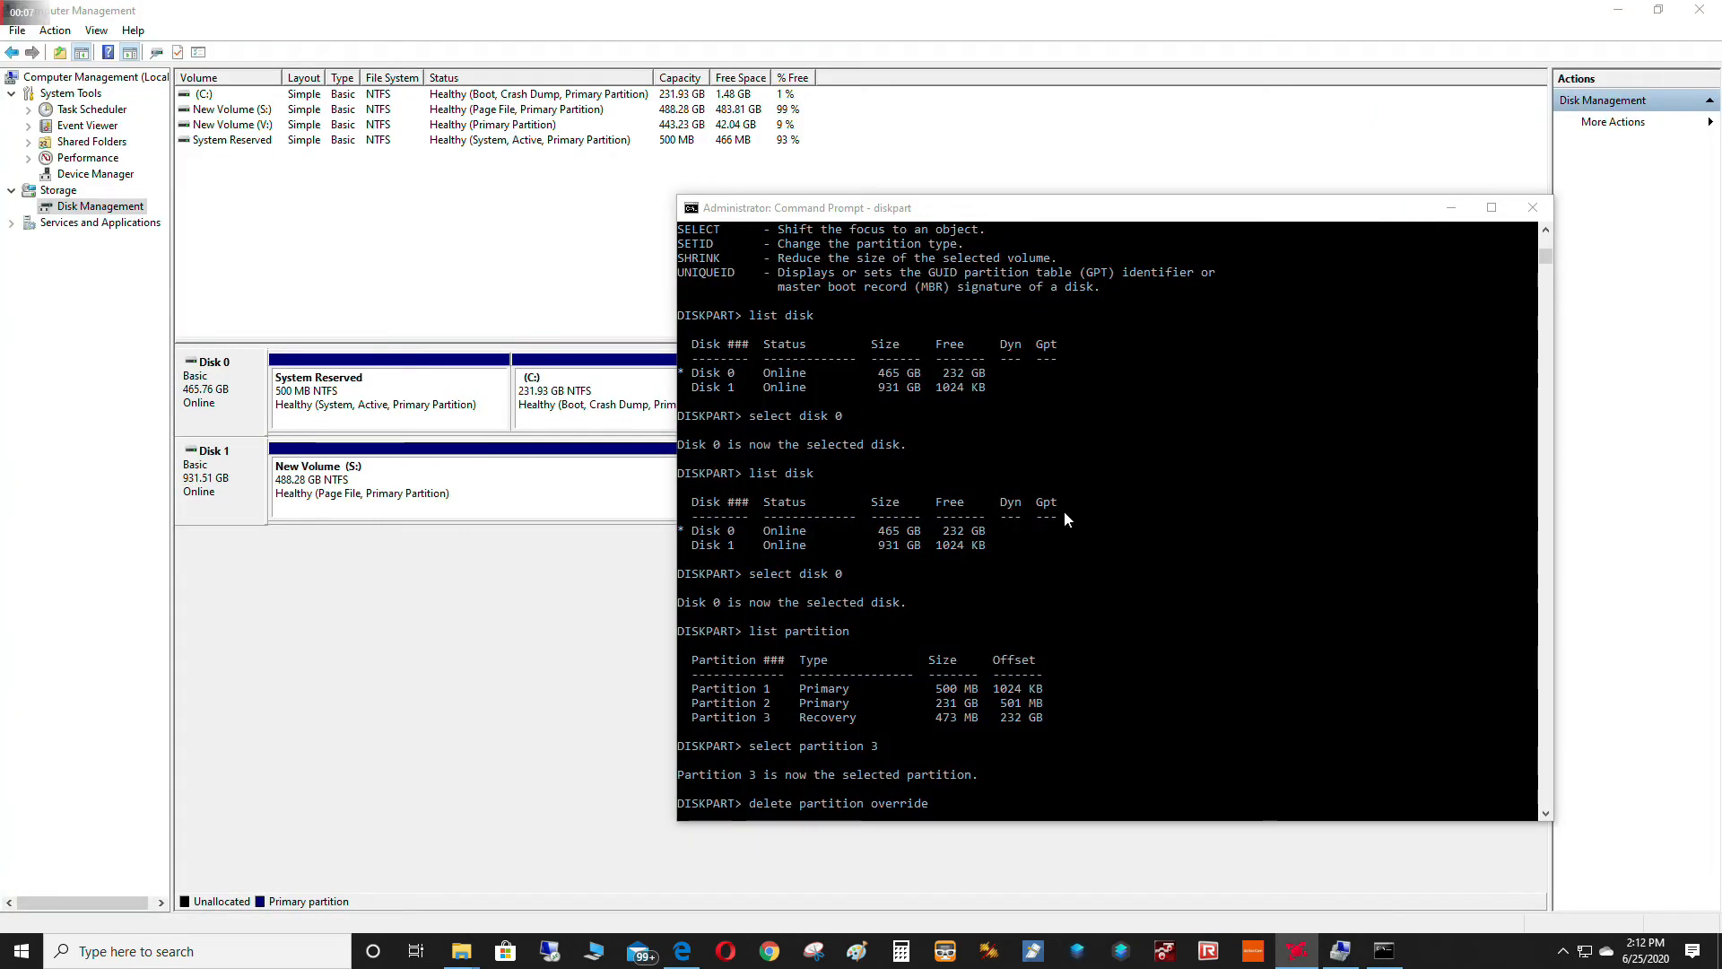
pyautogui.moveTo(834, 537)
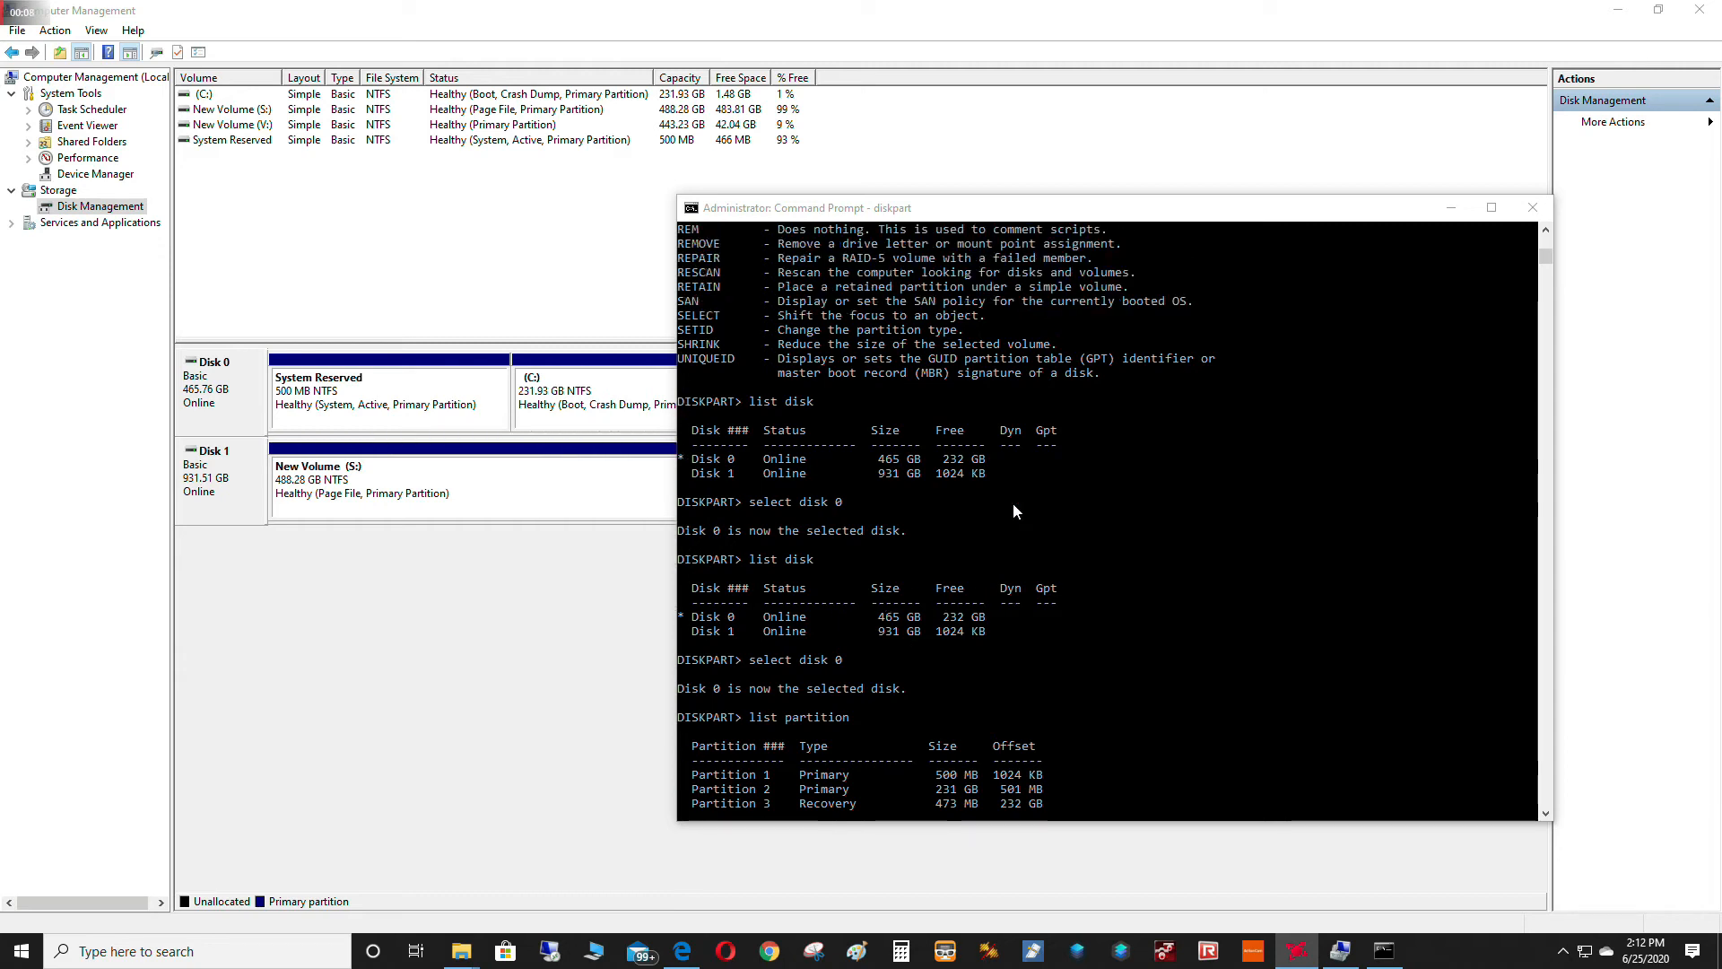
pyautogui.moveTo(994, 515)
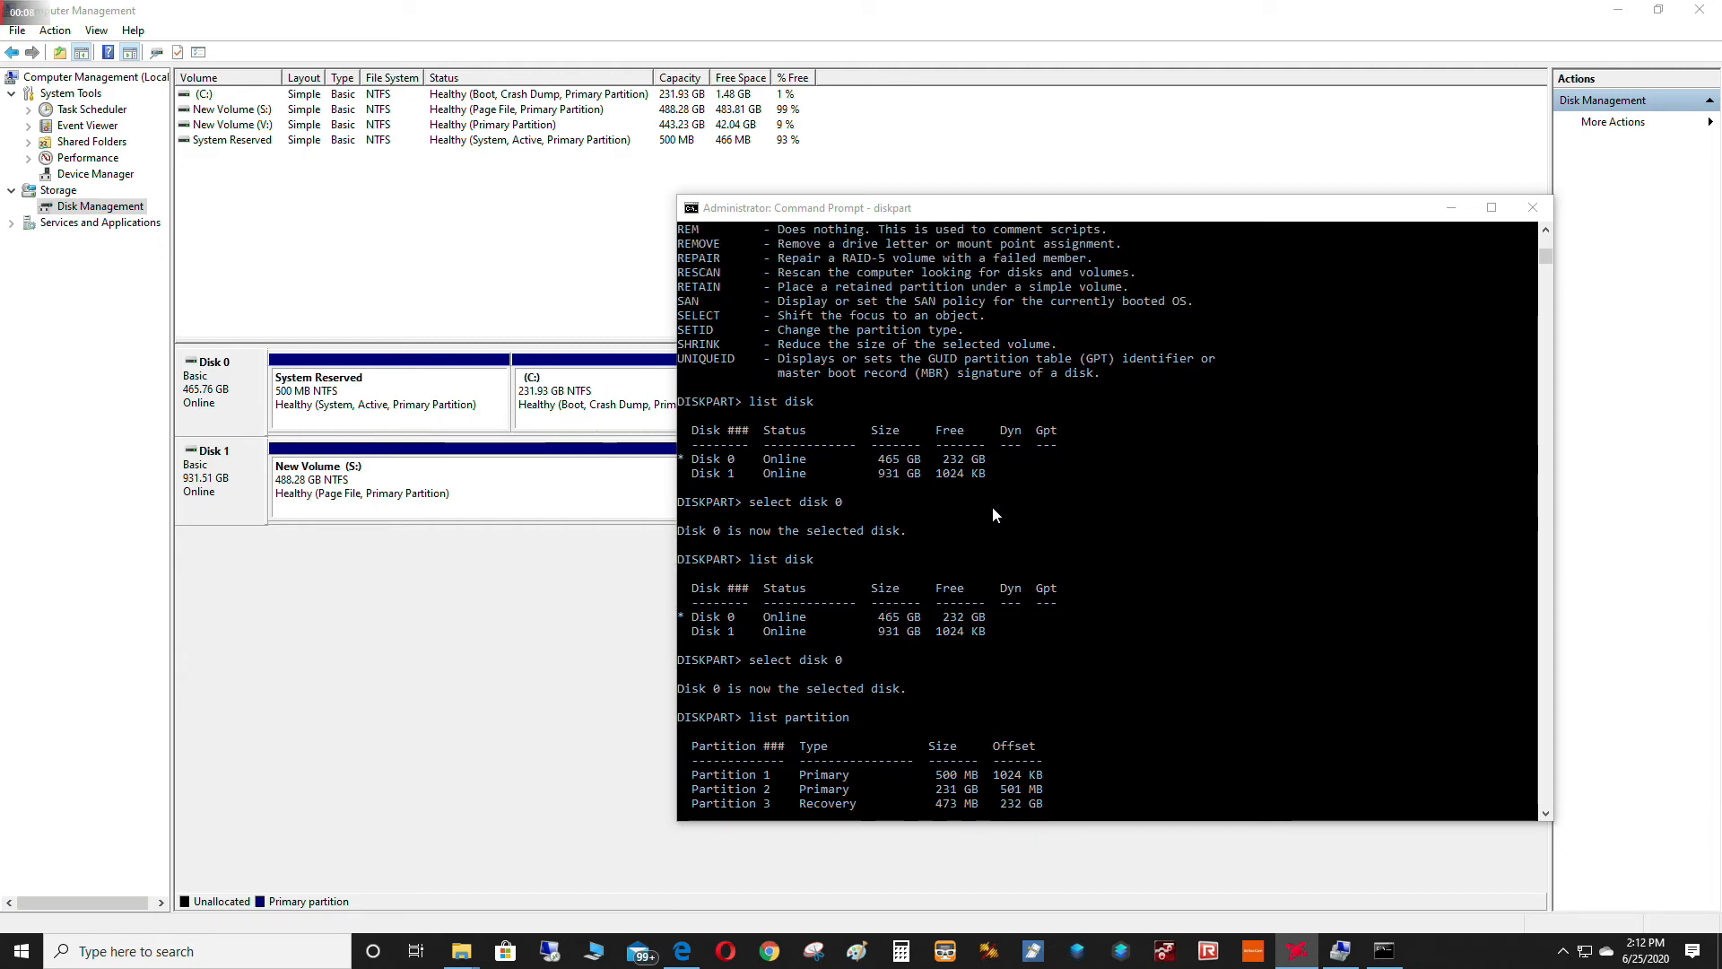
pyautogui.moveTo(800, 461)
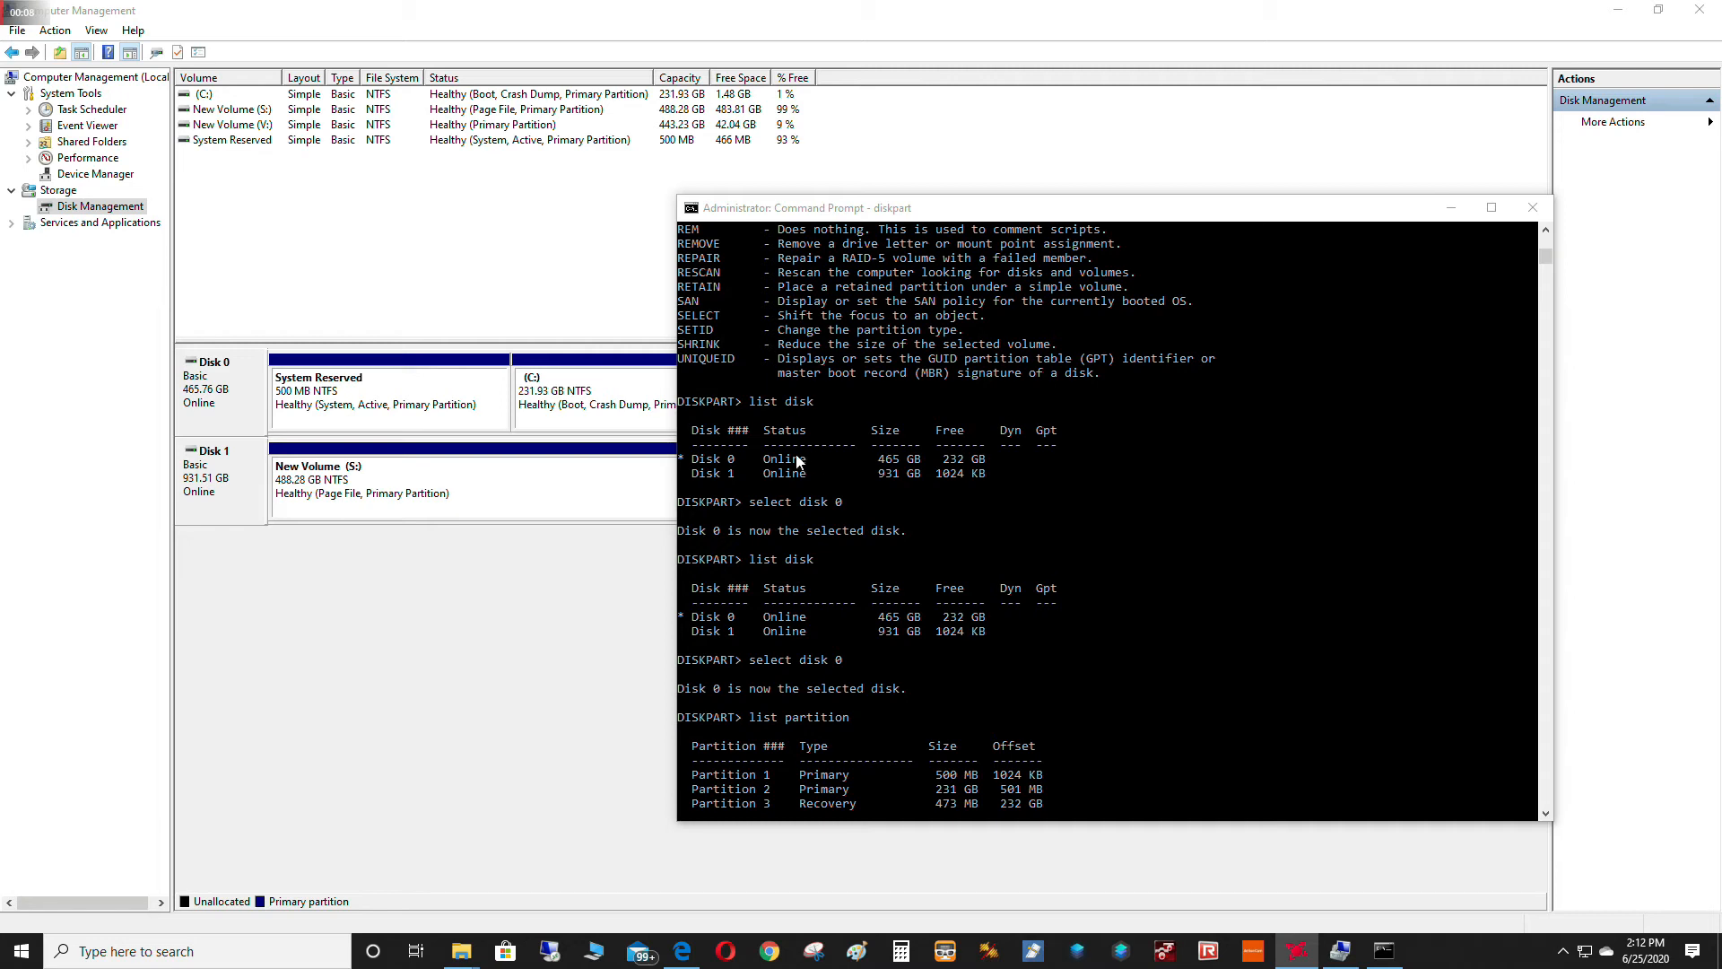
pyautogui.moveTo(757, 434)
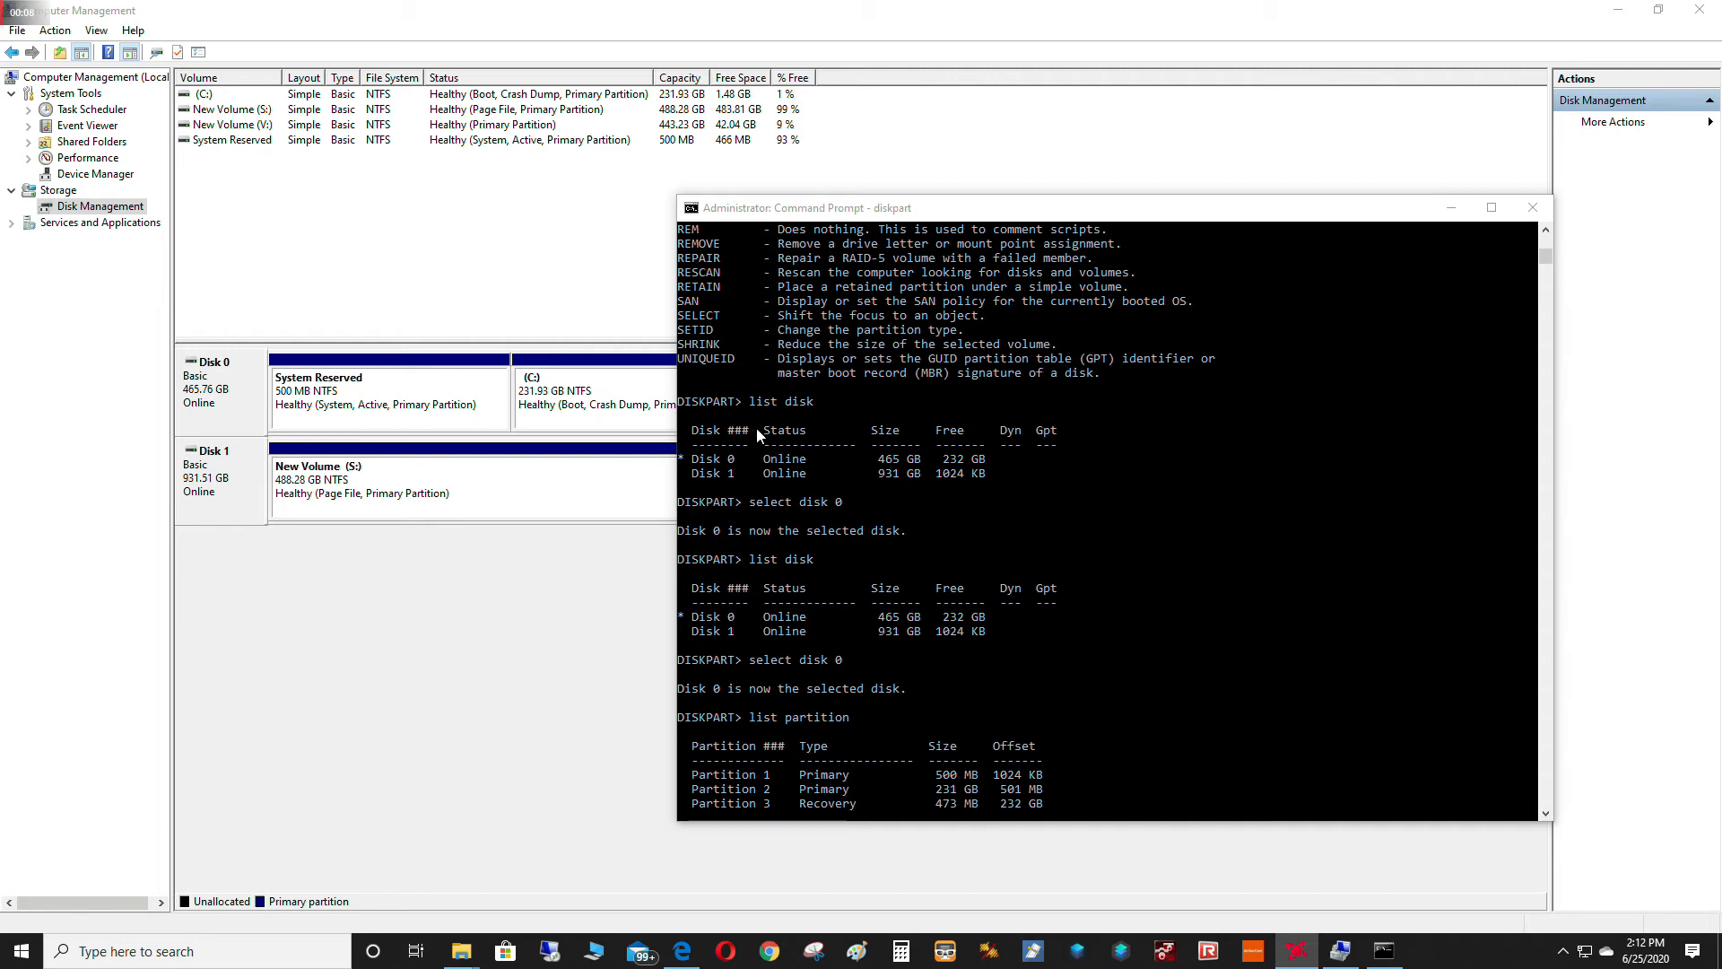
pyautogui.moveTo(772, 483)
pyautogui.write('delete partition override')
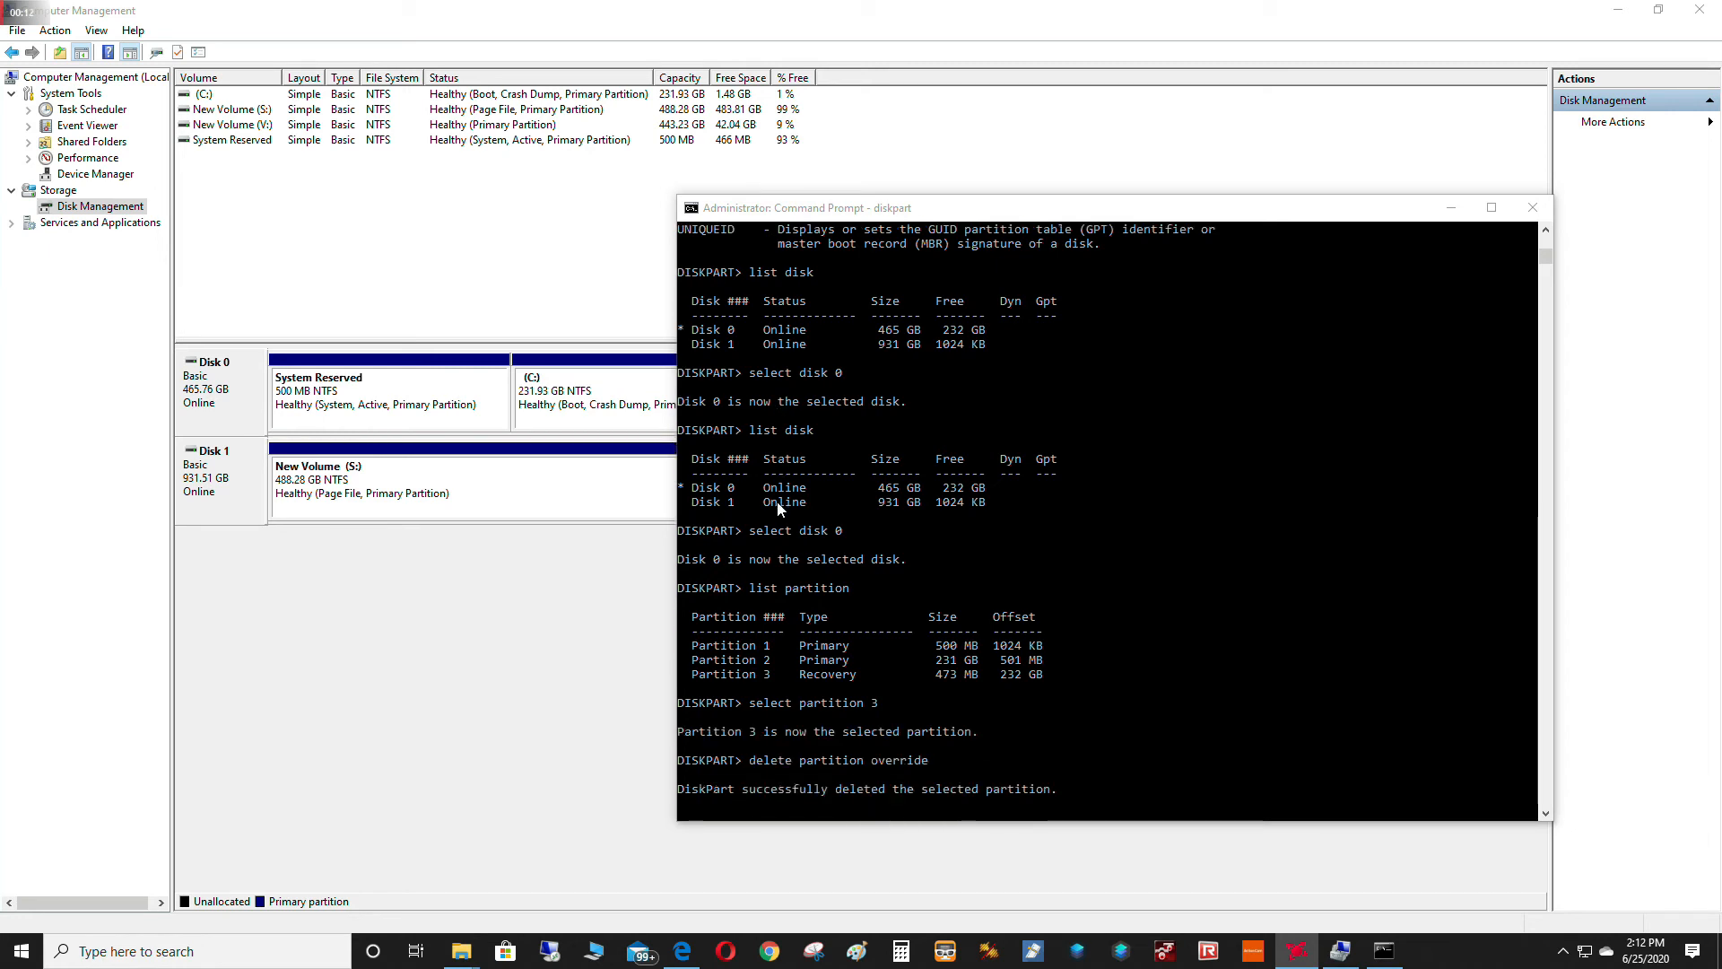
# Scroll the diskpart output while deleting the 473 MB Recovery partition with override.
pyautogui.scroll(-3)
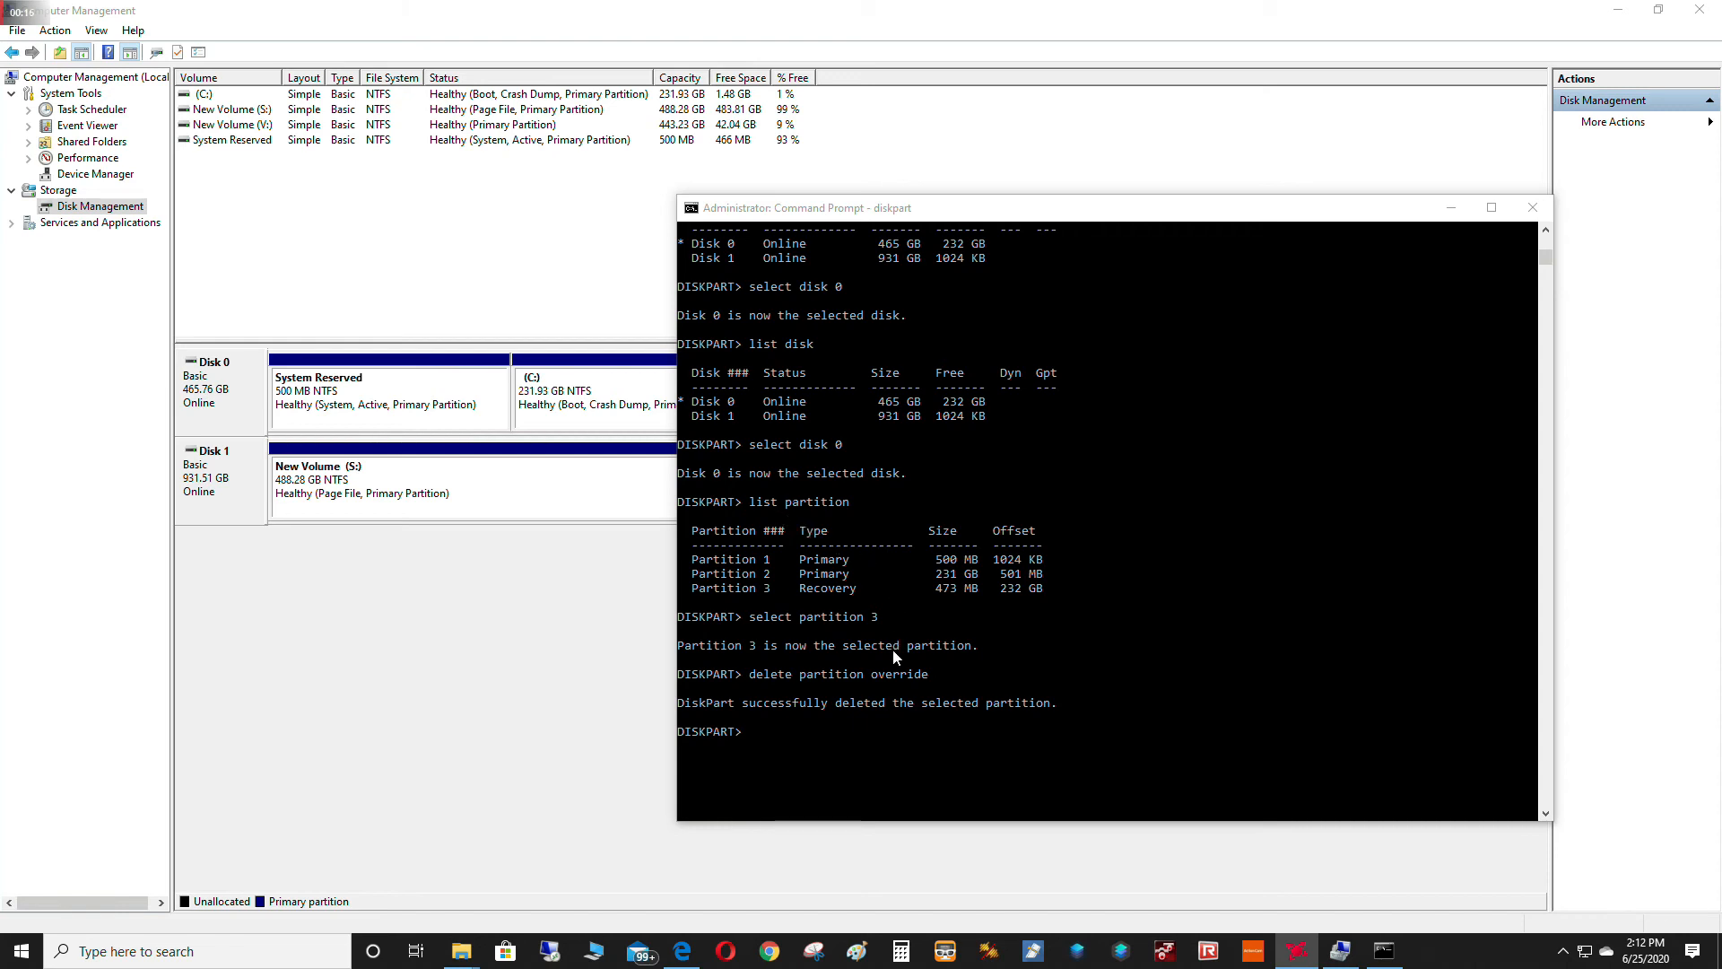
pyautogui.moveTo(825, 748)
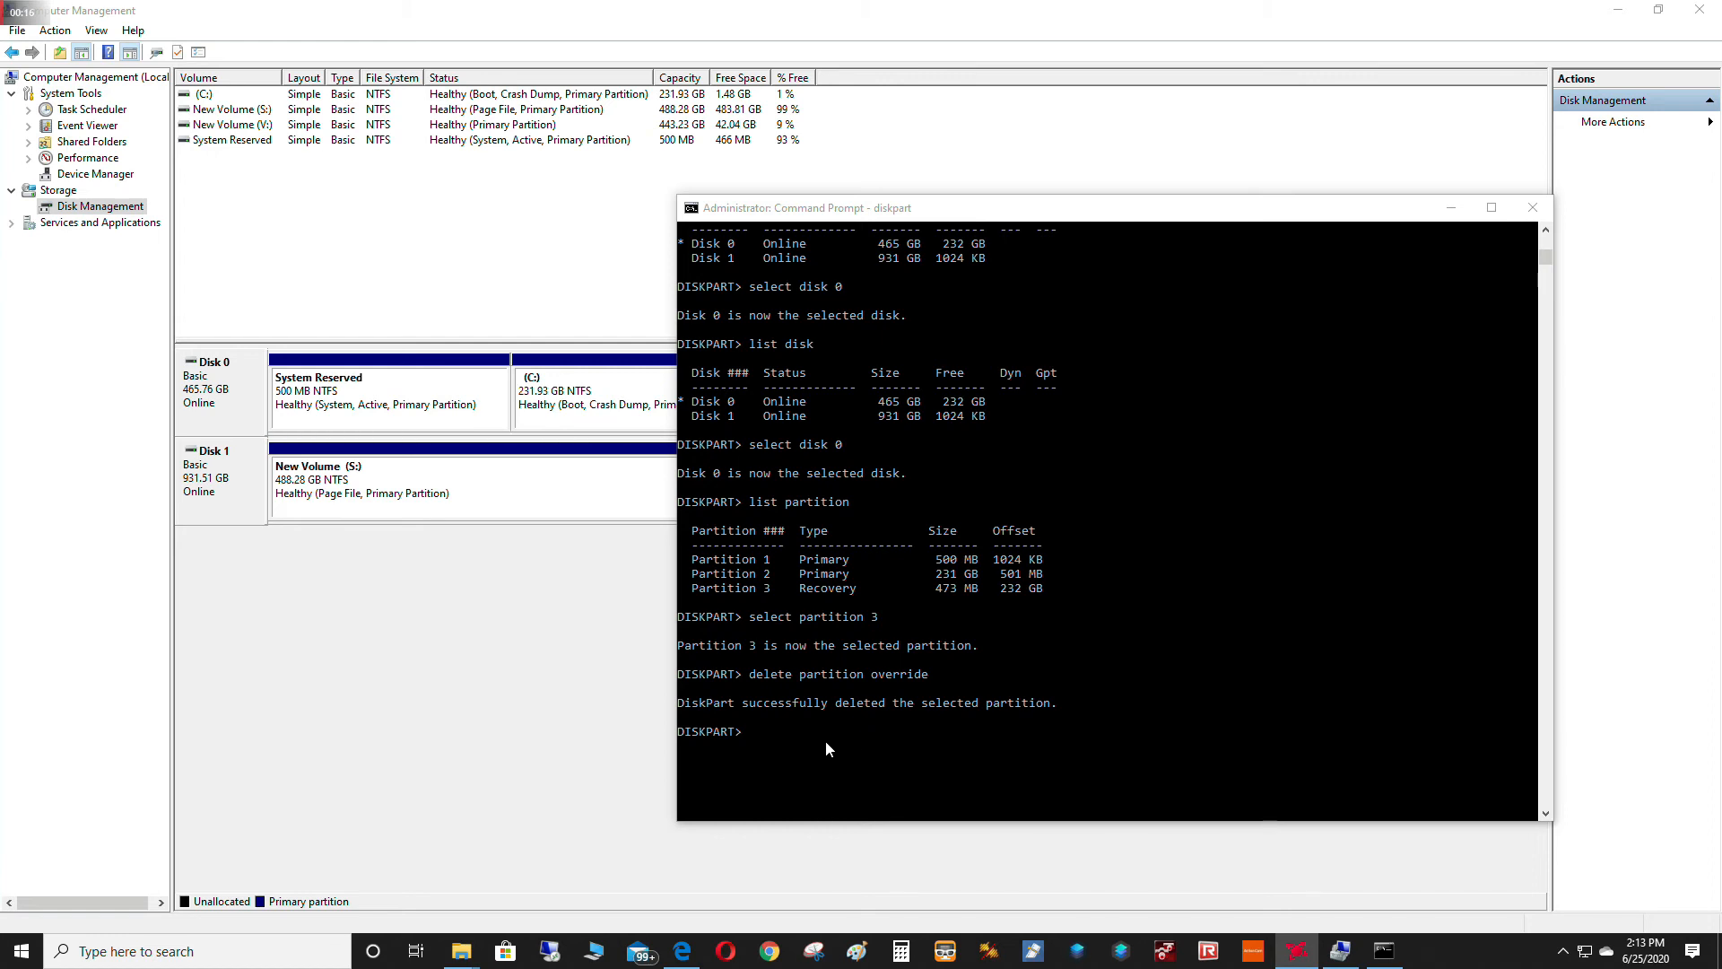
pyautogui.moveTo(701, 726)
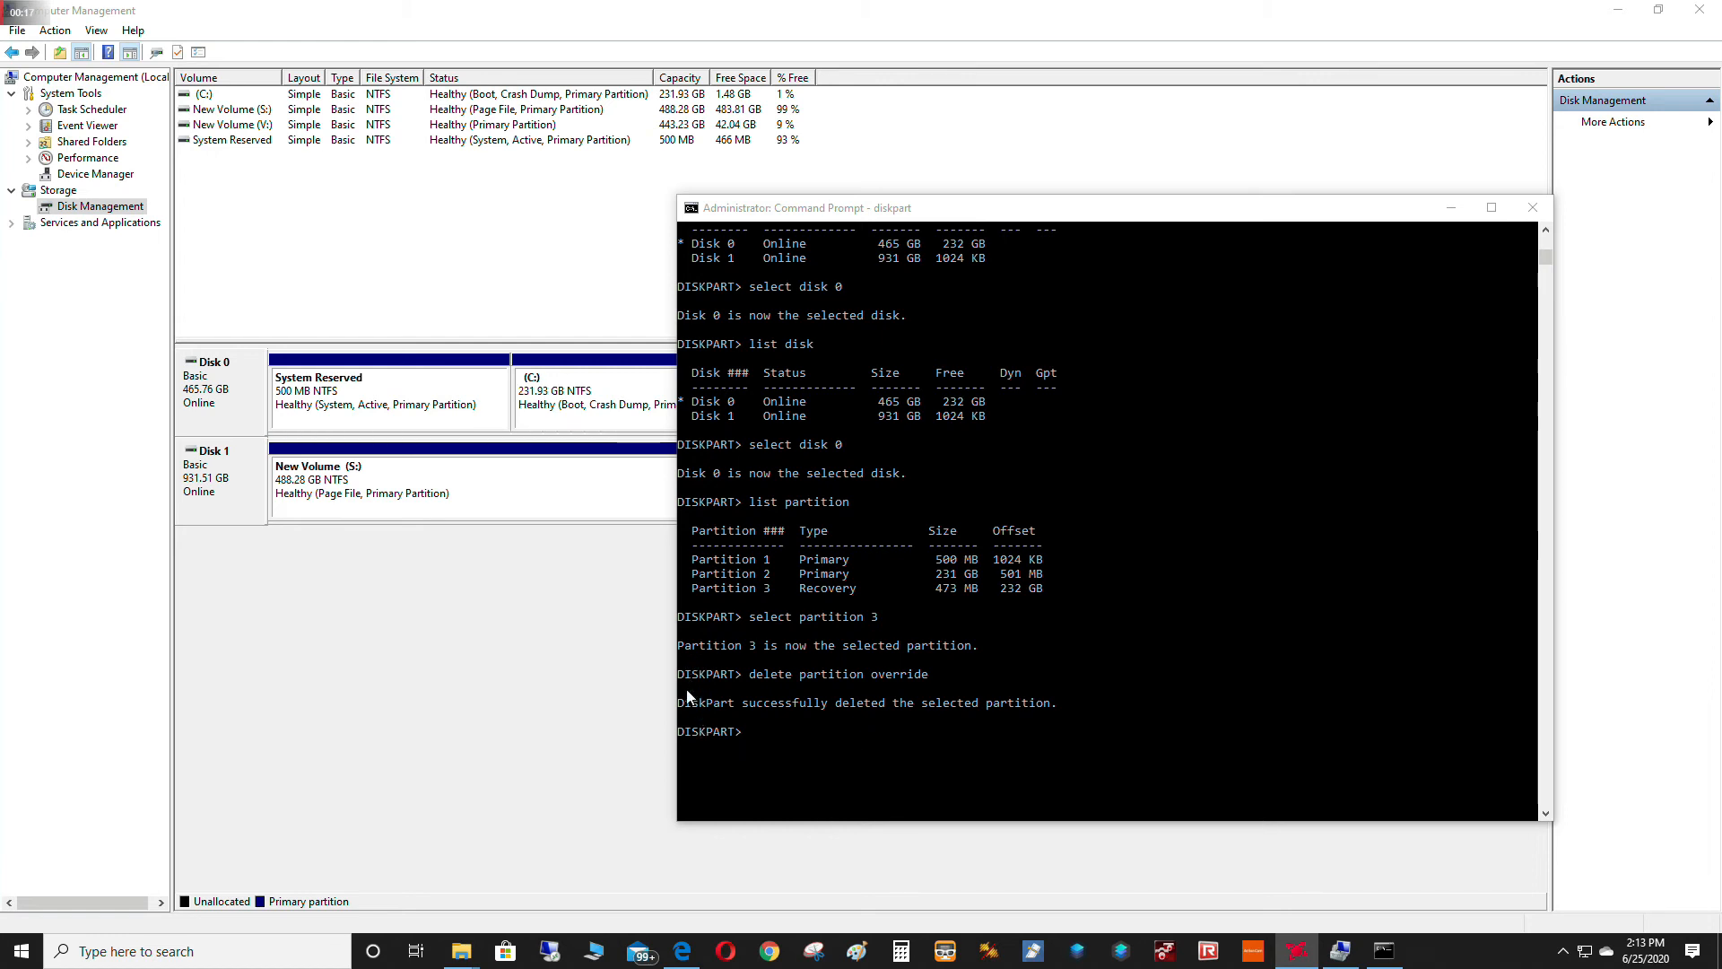
pyautogui.moveTo(834, 716)
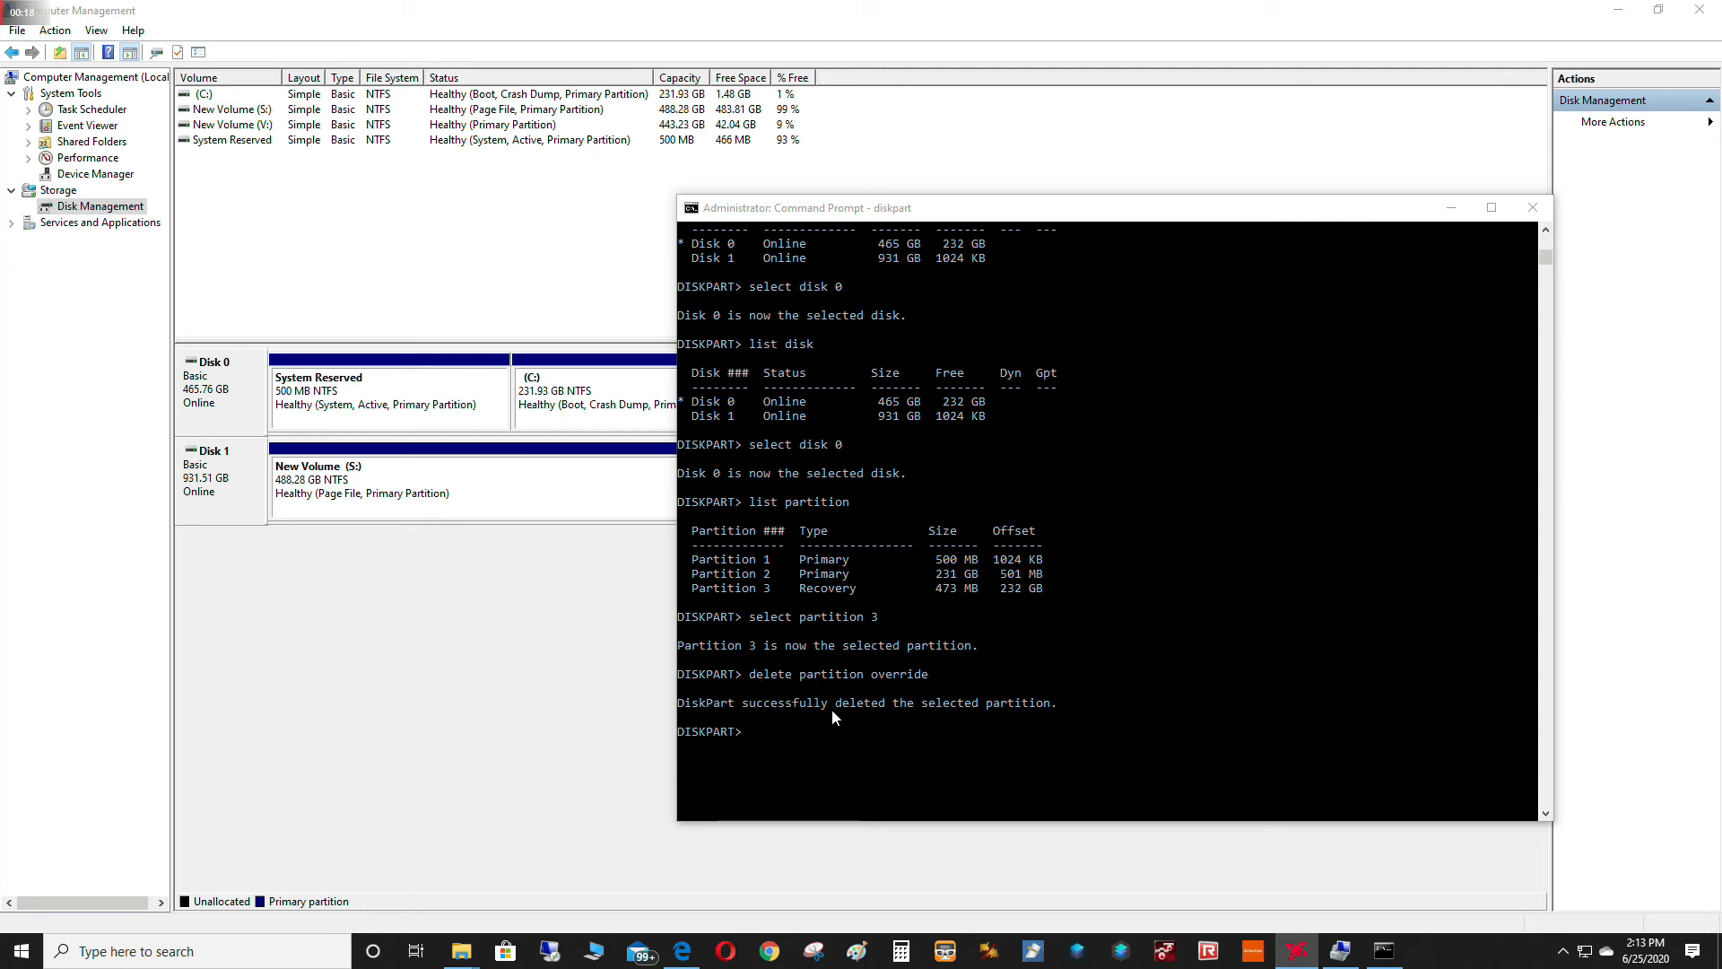
pyautogui.moveTo(782, 693)
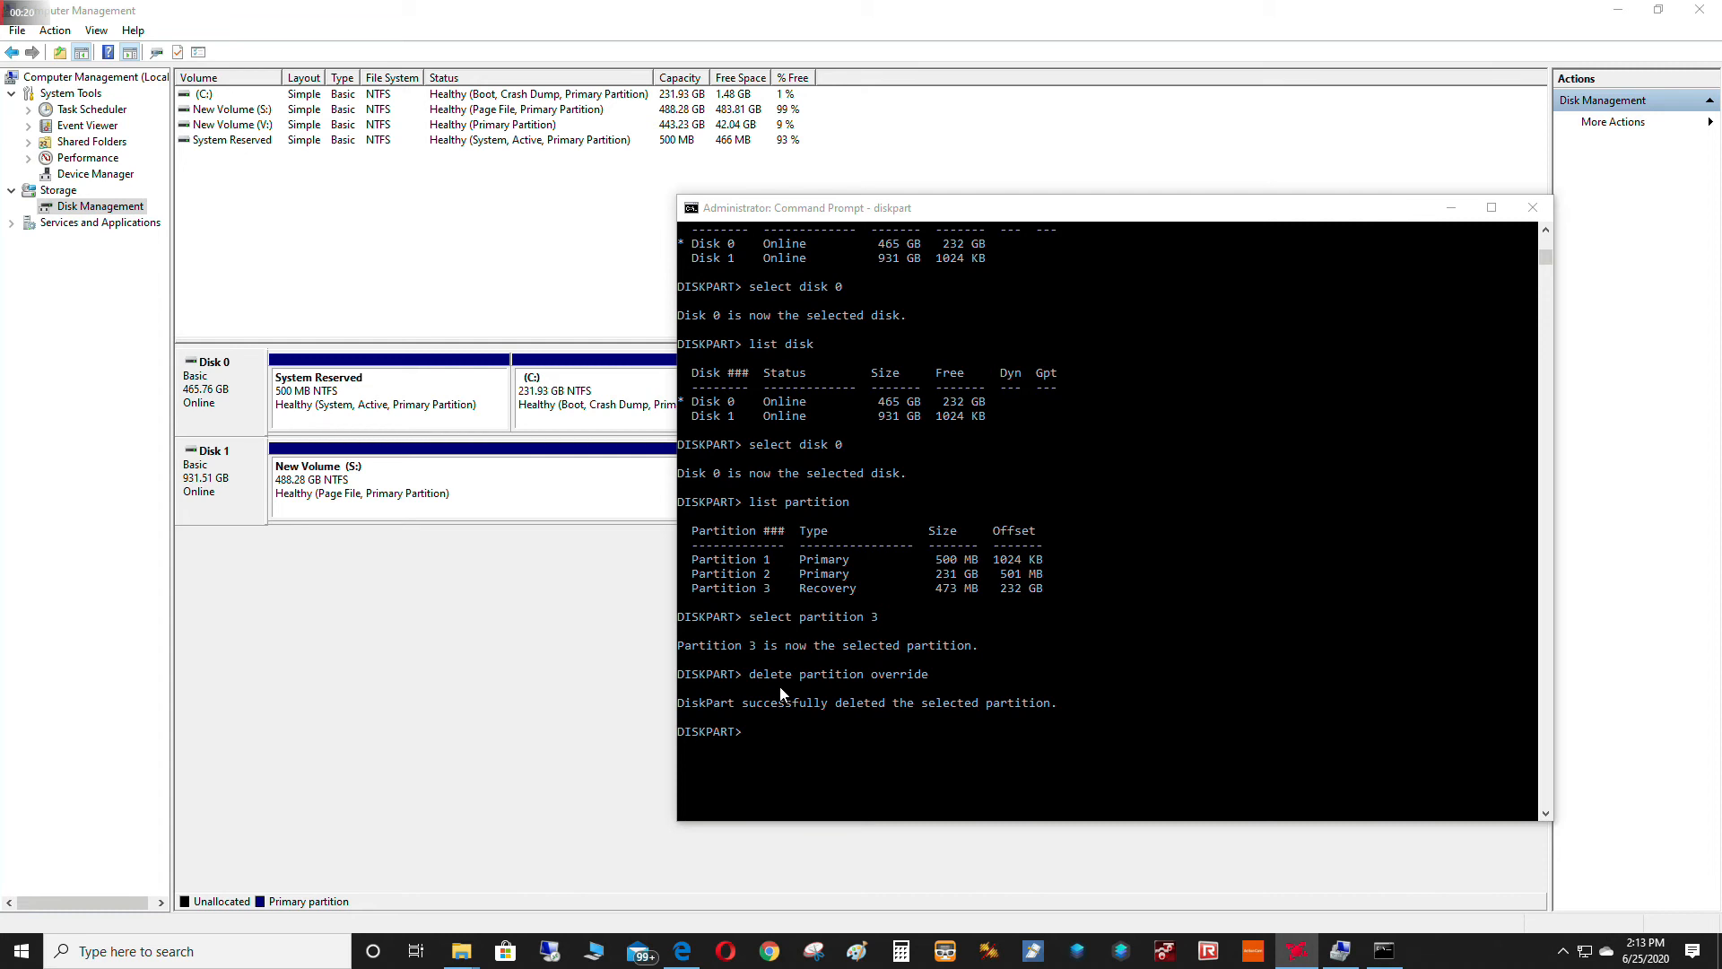
pyautogui.moveTo(1451, 216)
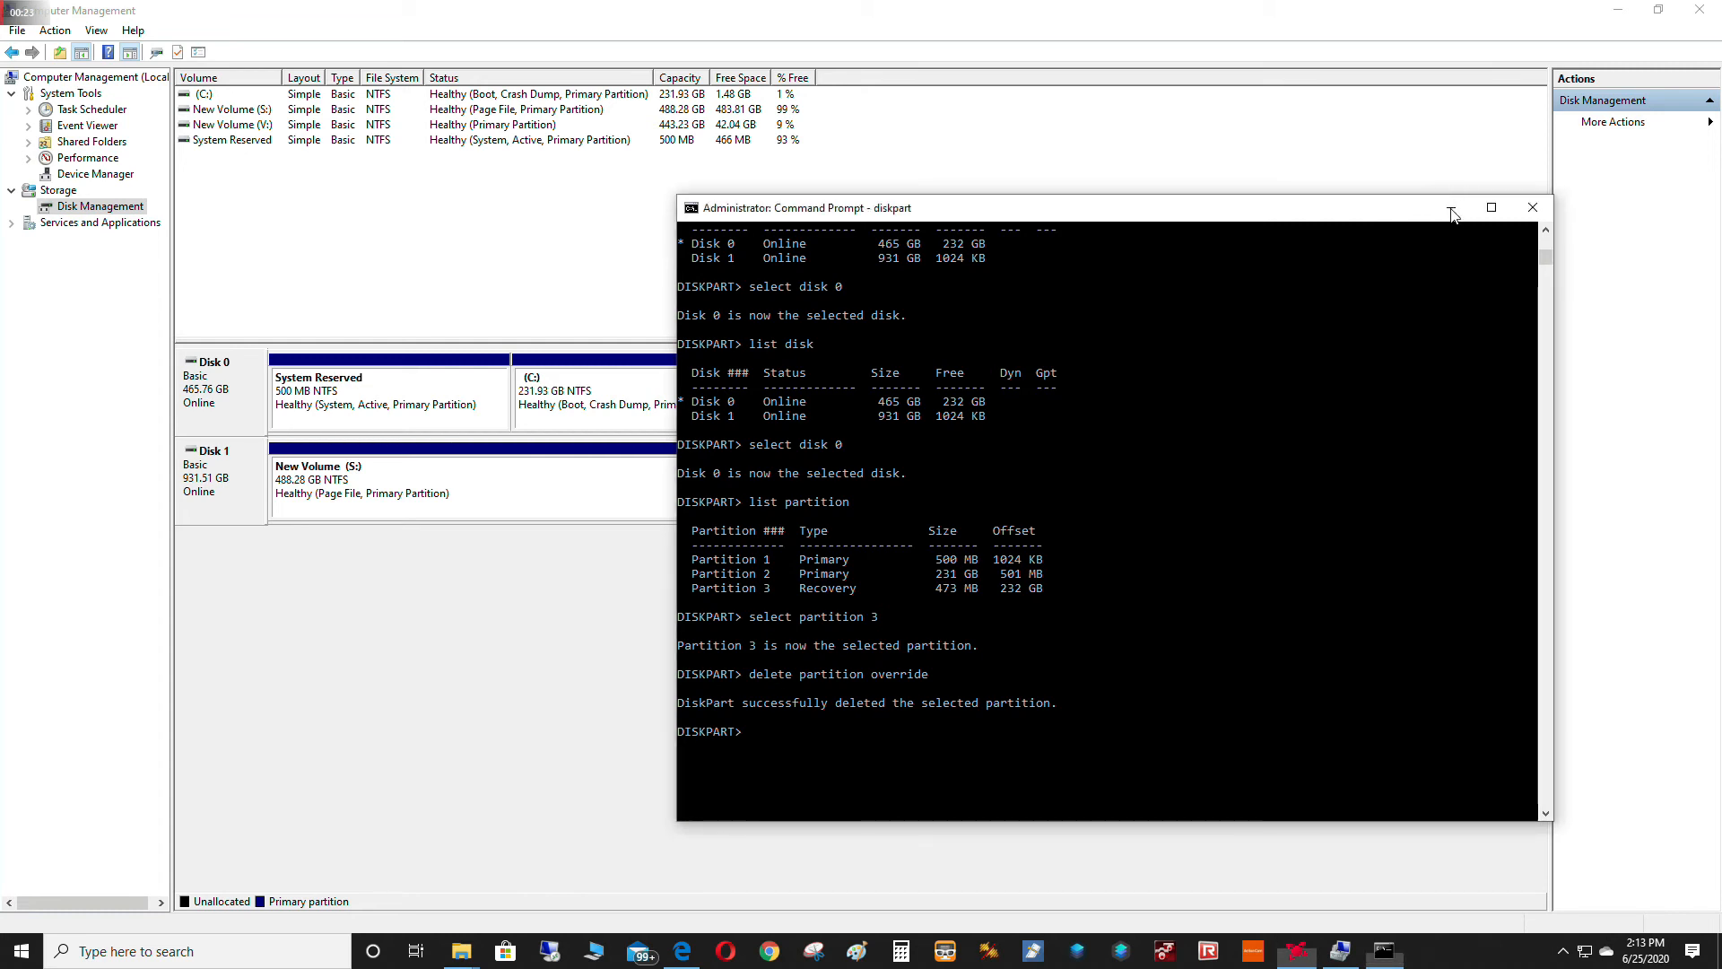
# Minimize the diskpart window so Disk 0 shows C: followed by 233.34 GB unallocated.
pyautogui.click(1531, 208)
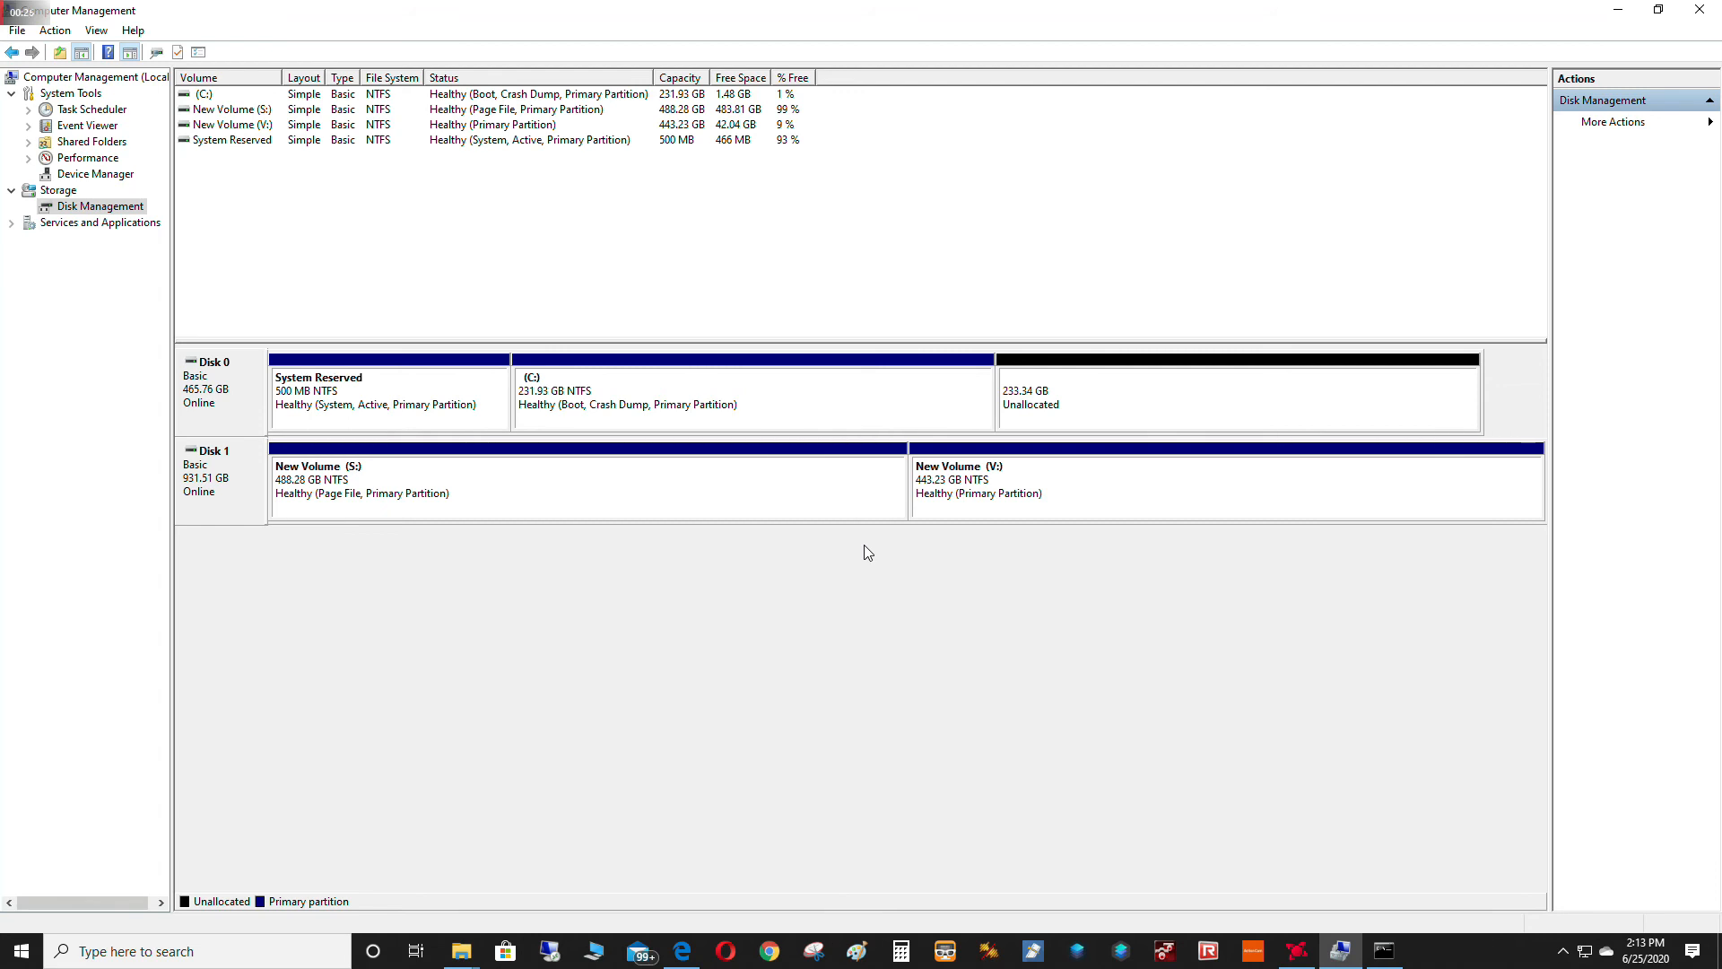
pyautogui.moveTo(947, 379)
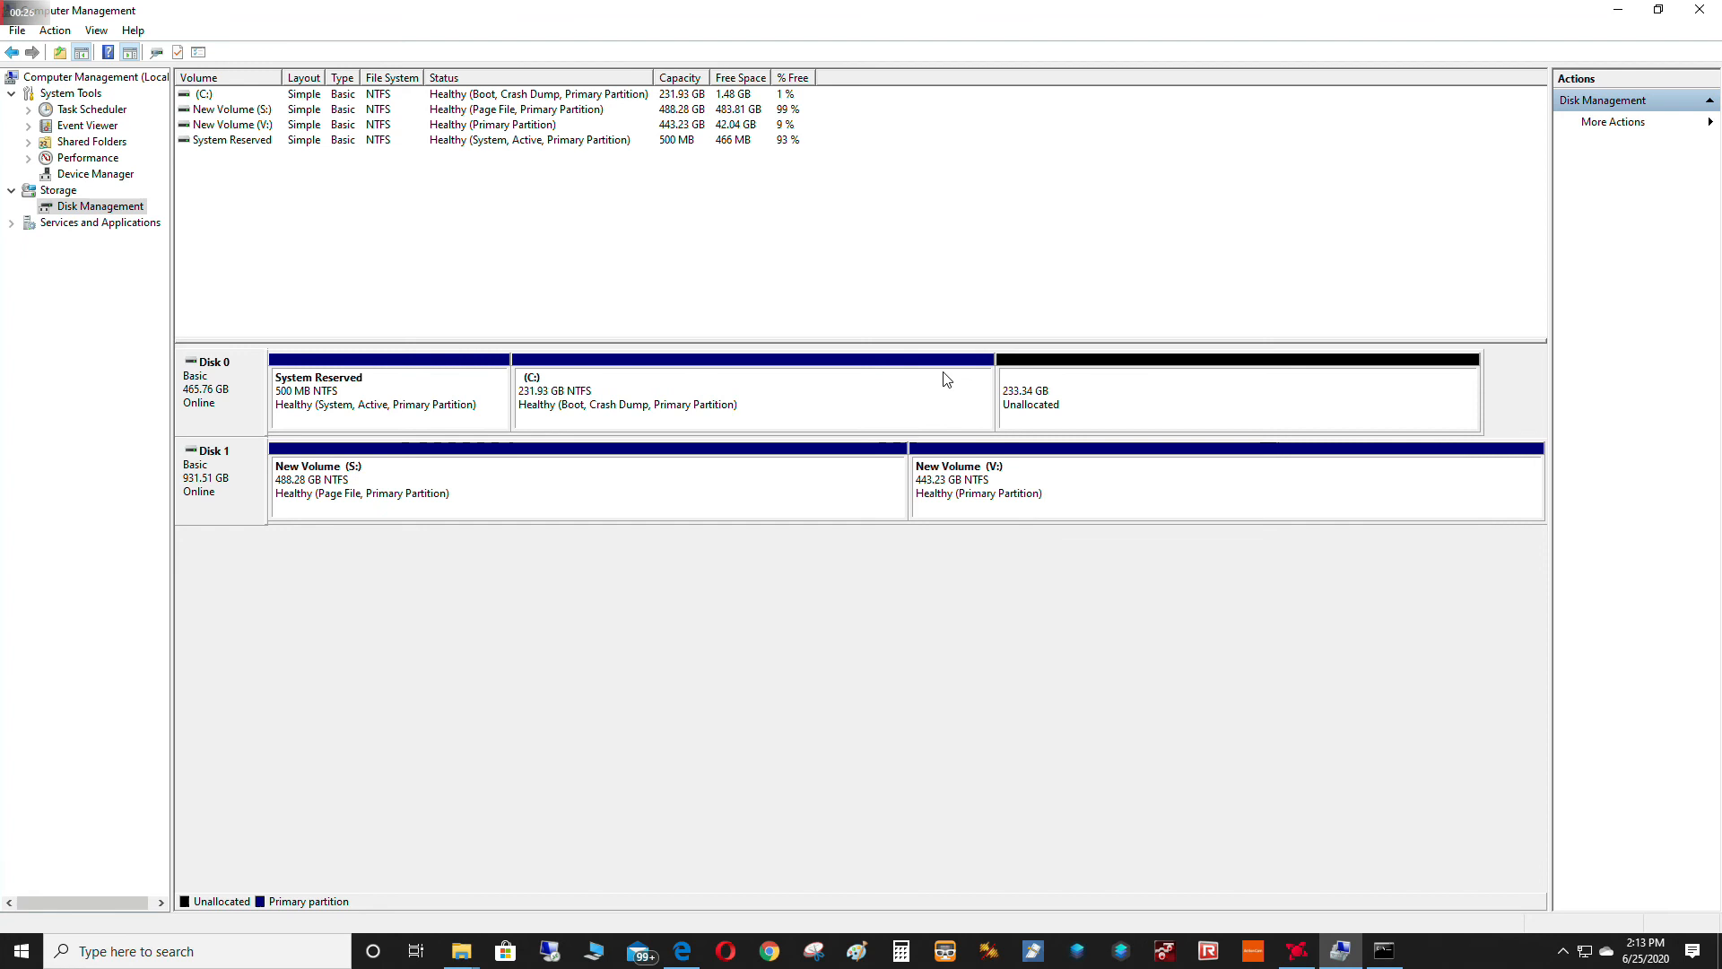
pyautogui.moveTo(931, 388)
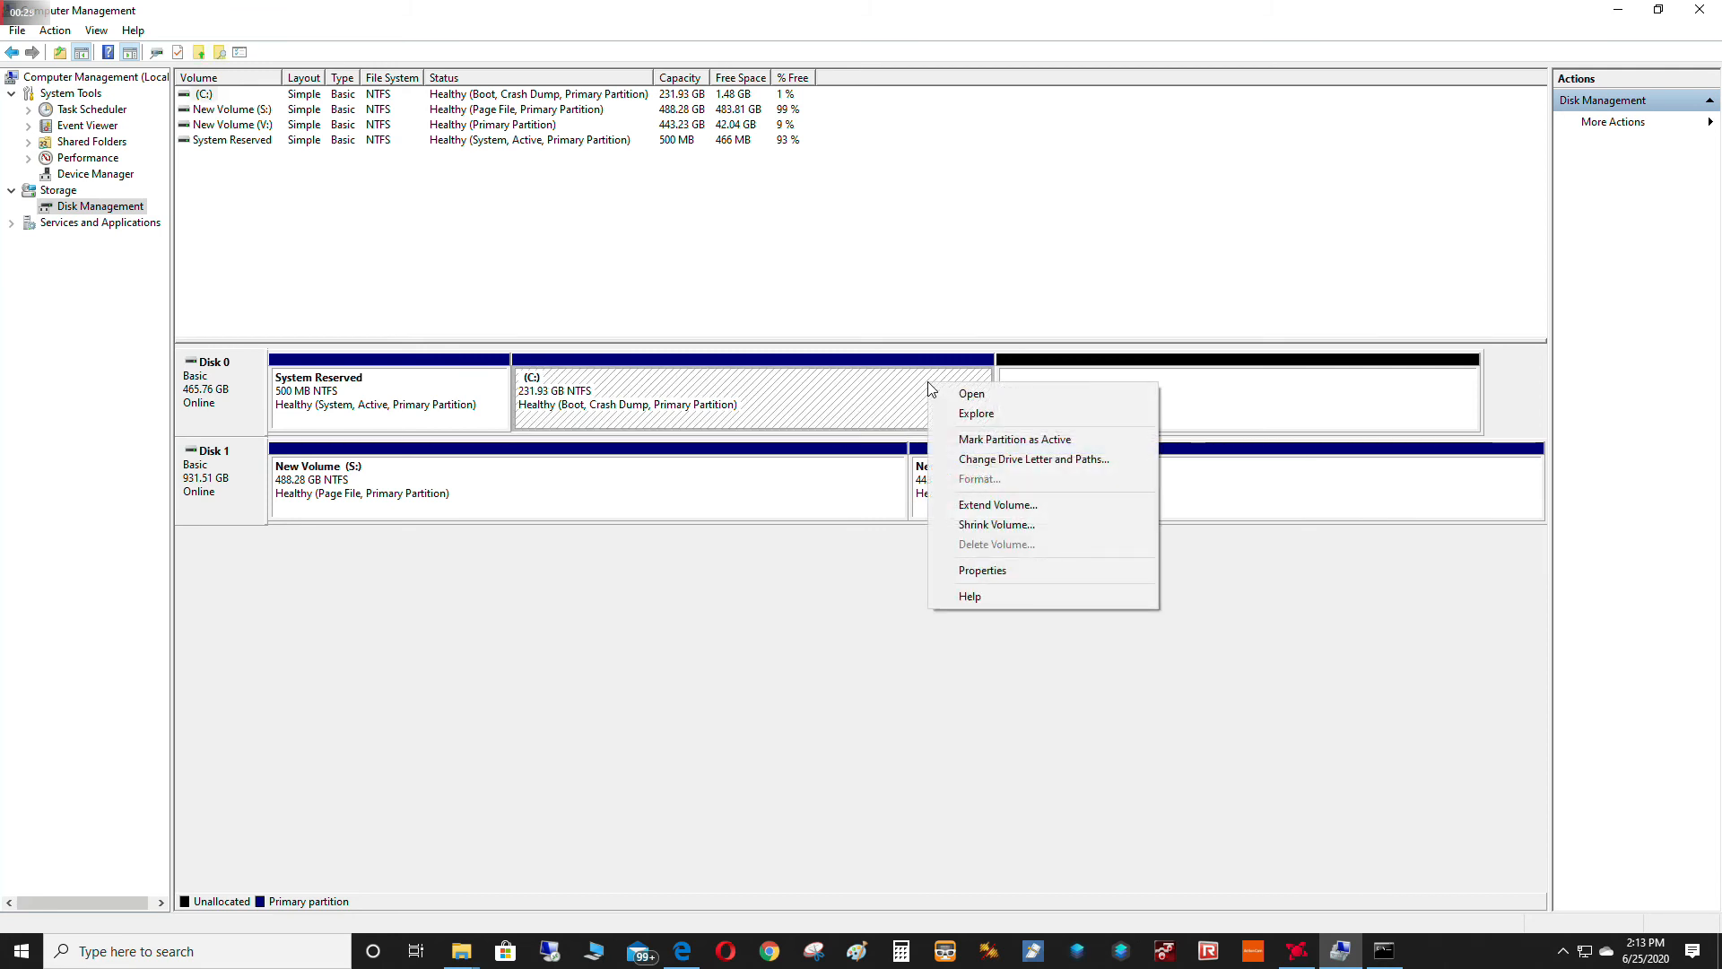
pyautogui.moveTo(1012, 439)
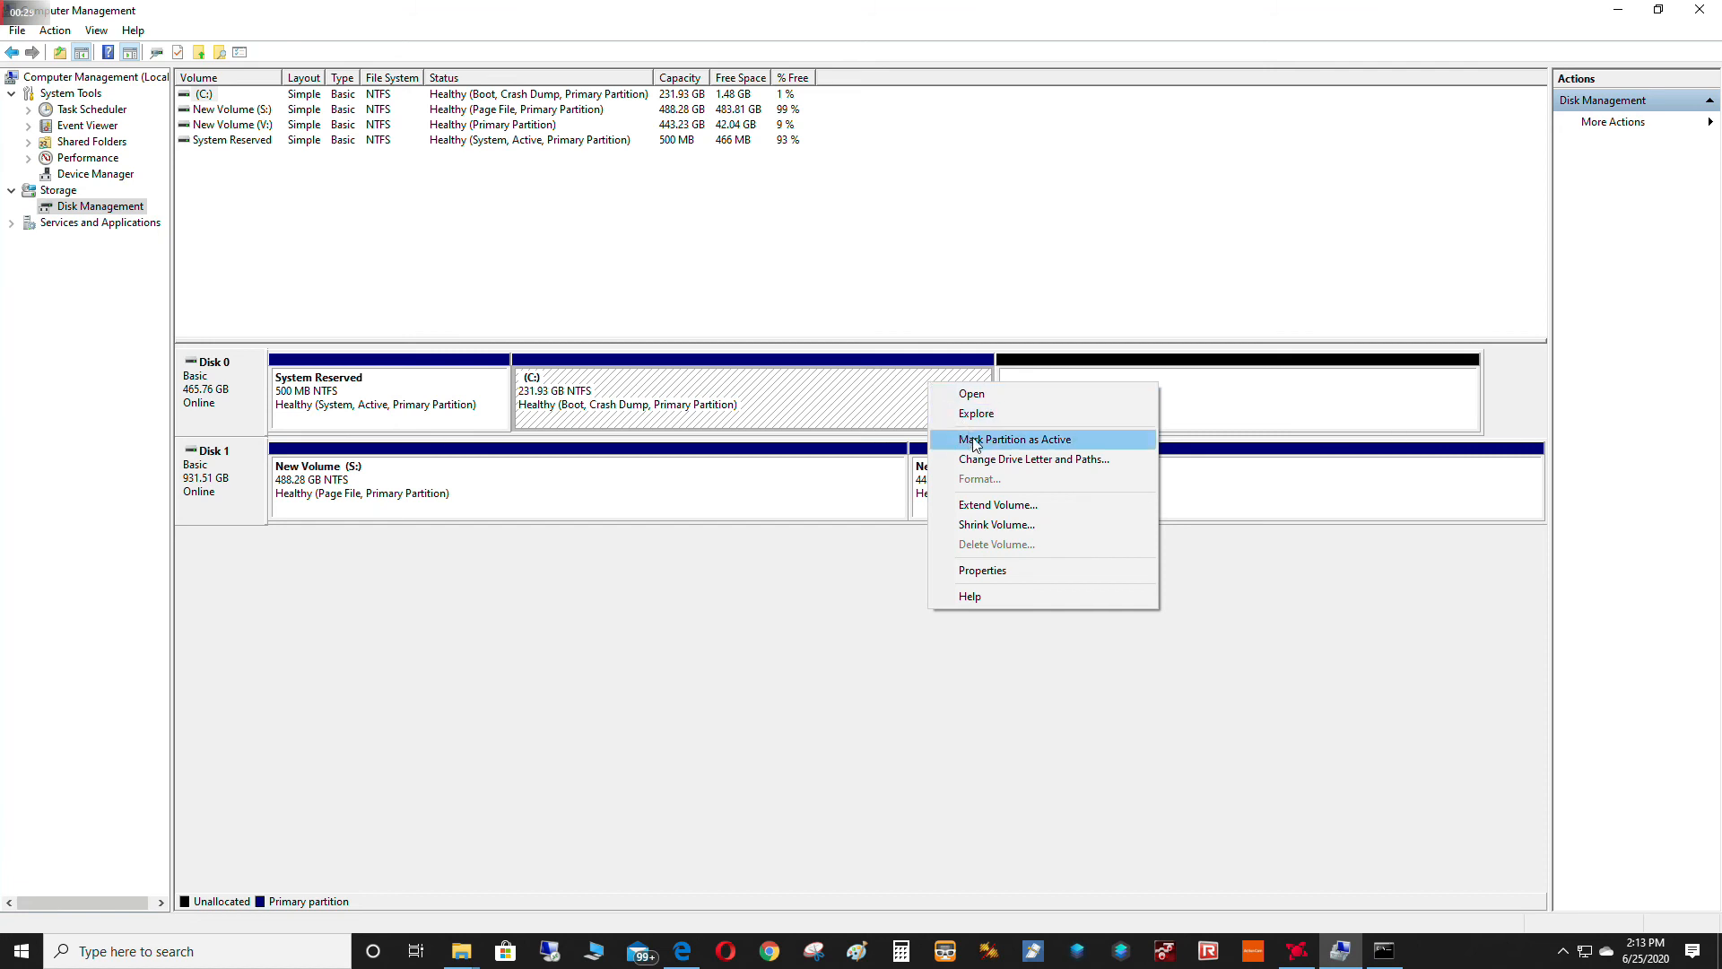
pyautogui.moveTo(977, 452)
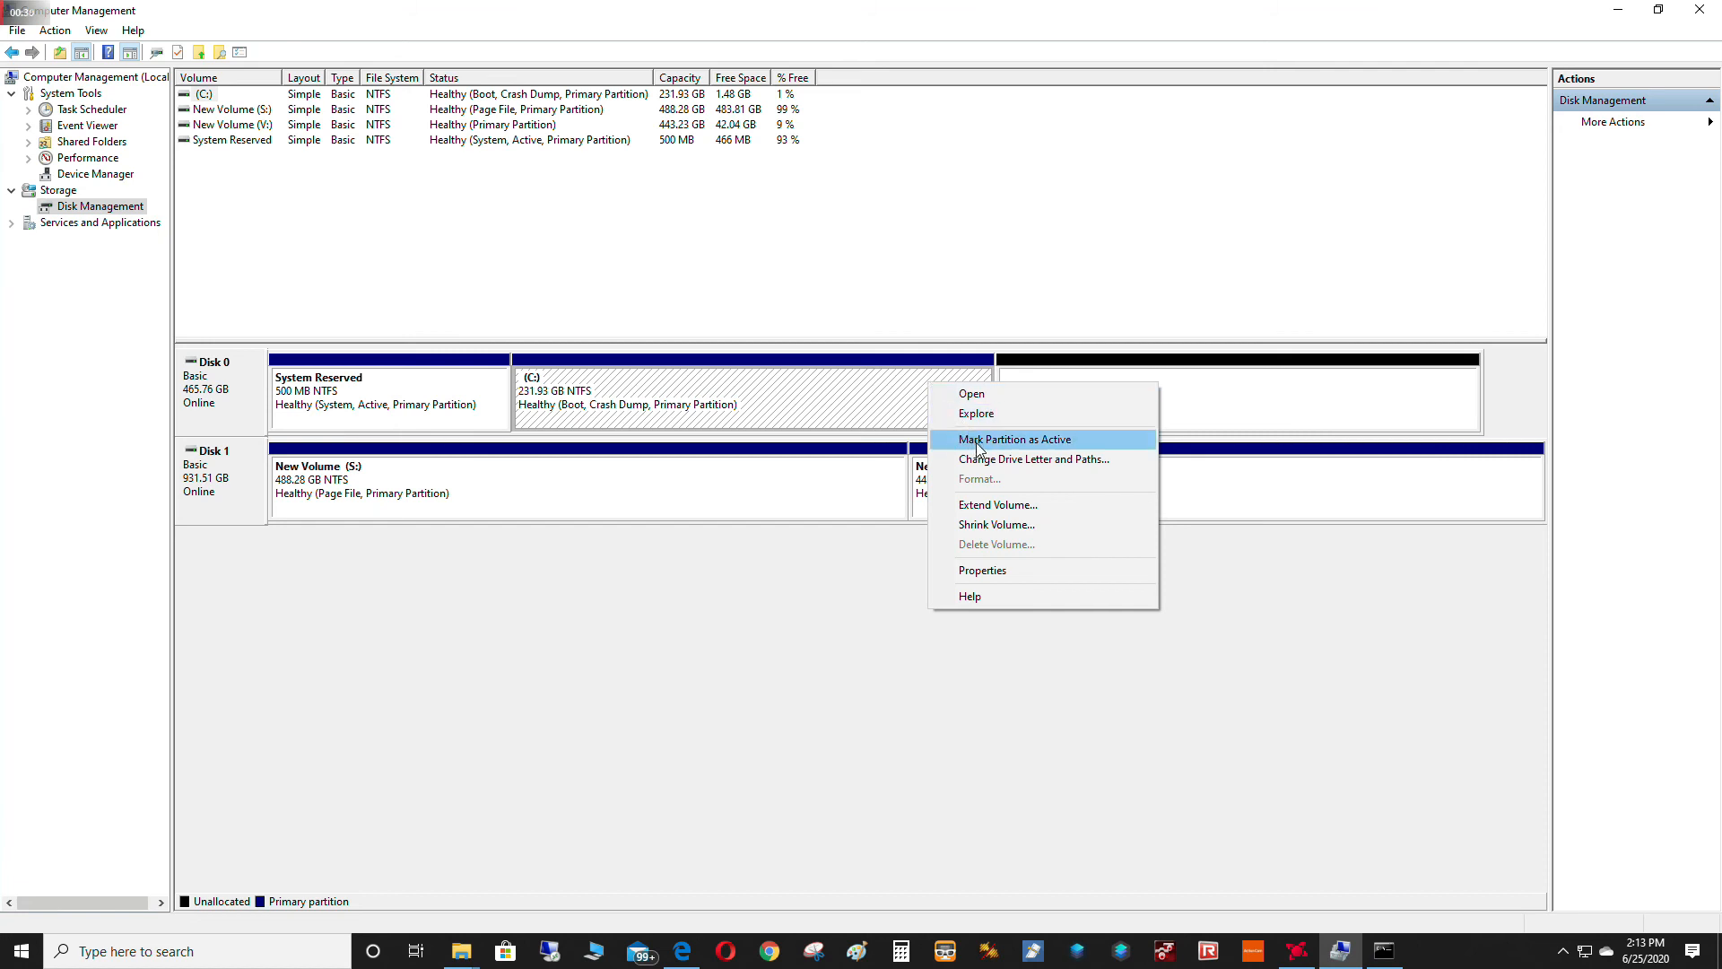
pyautogui.moveTo(994, 504)
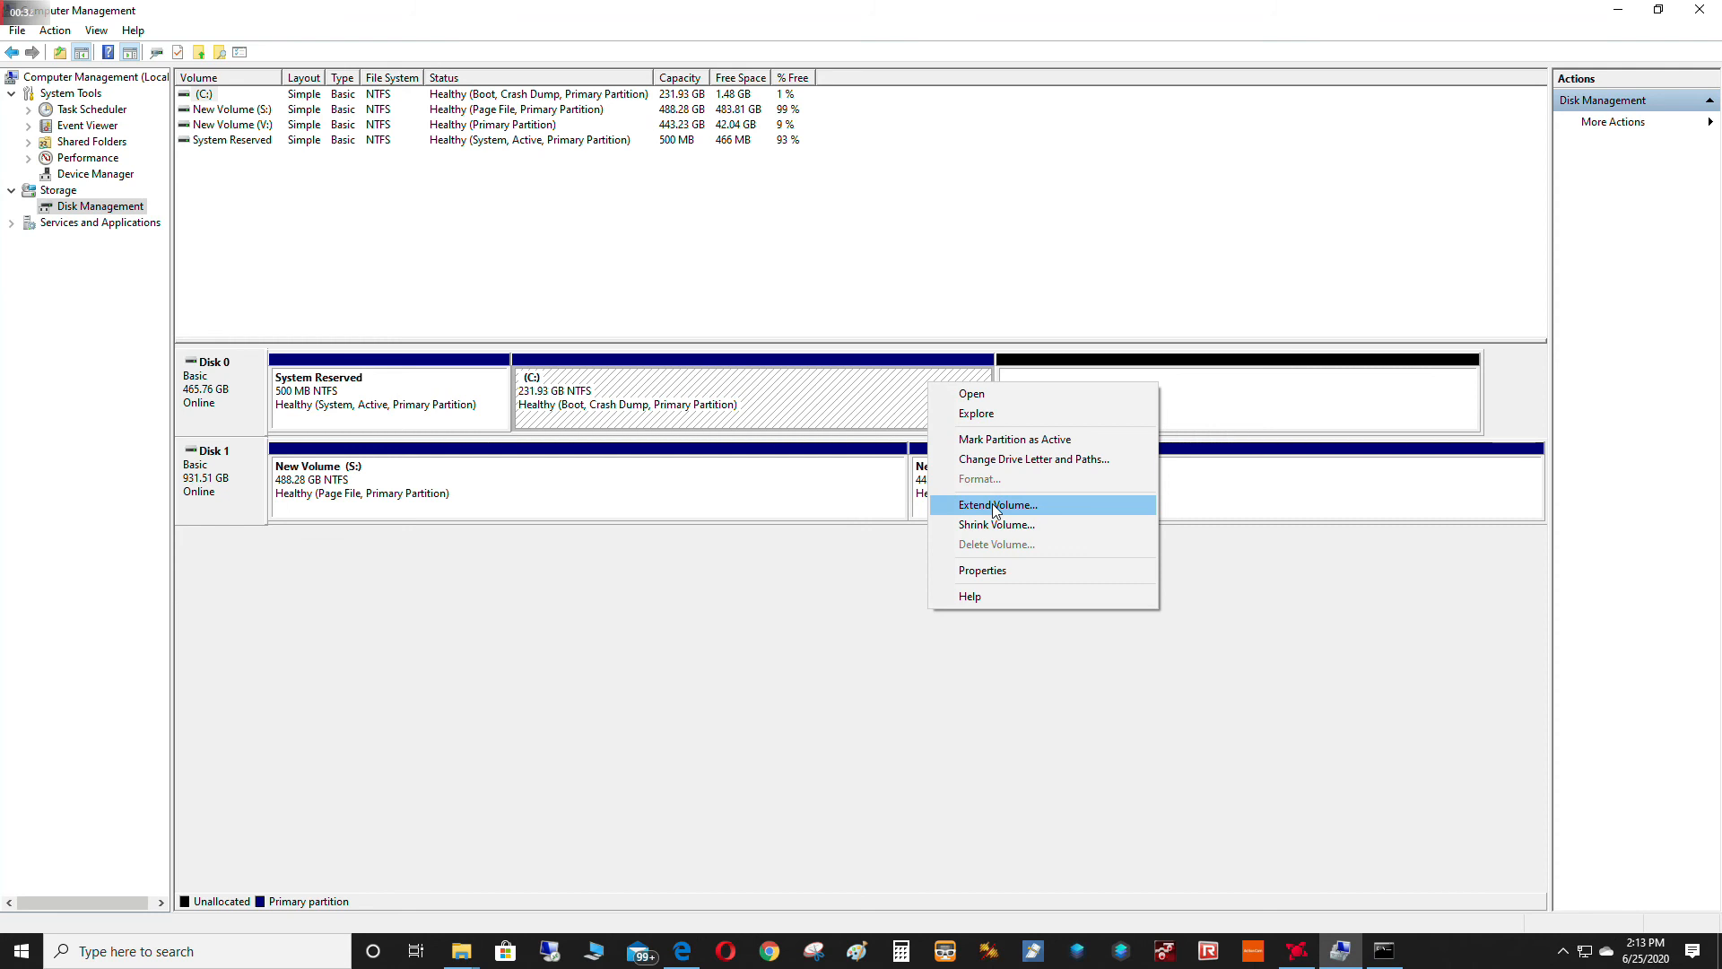
# Run the Extend Volume wizard to grow C: by all 238938 MB from Disk 0.
pyautogui.click(995, 506)
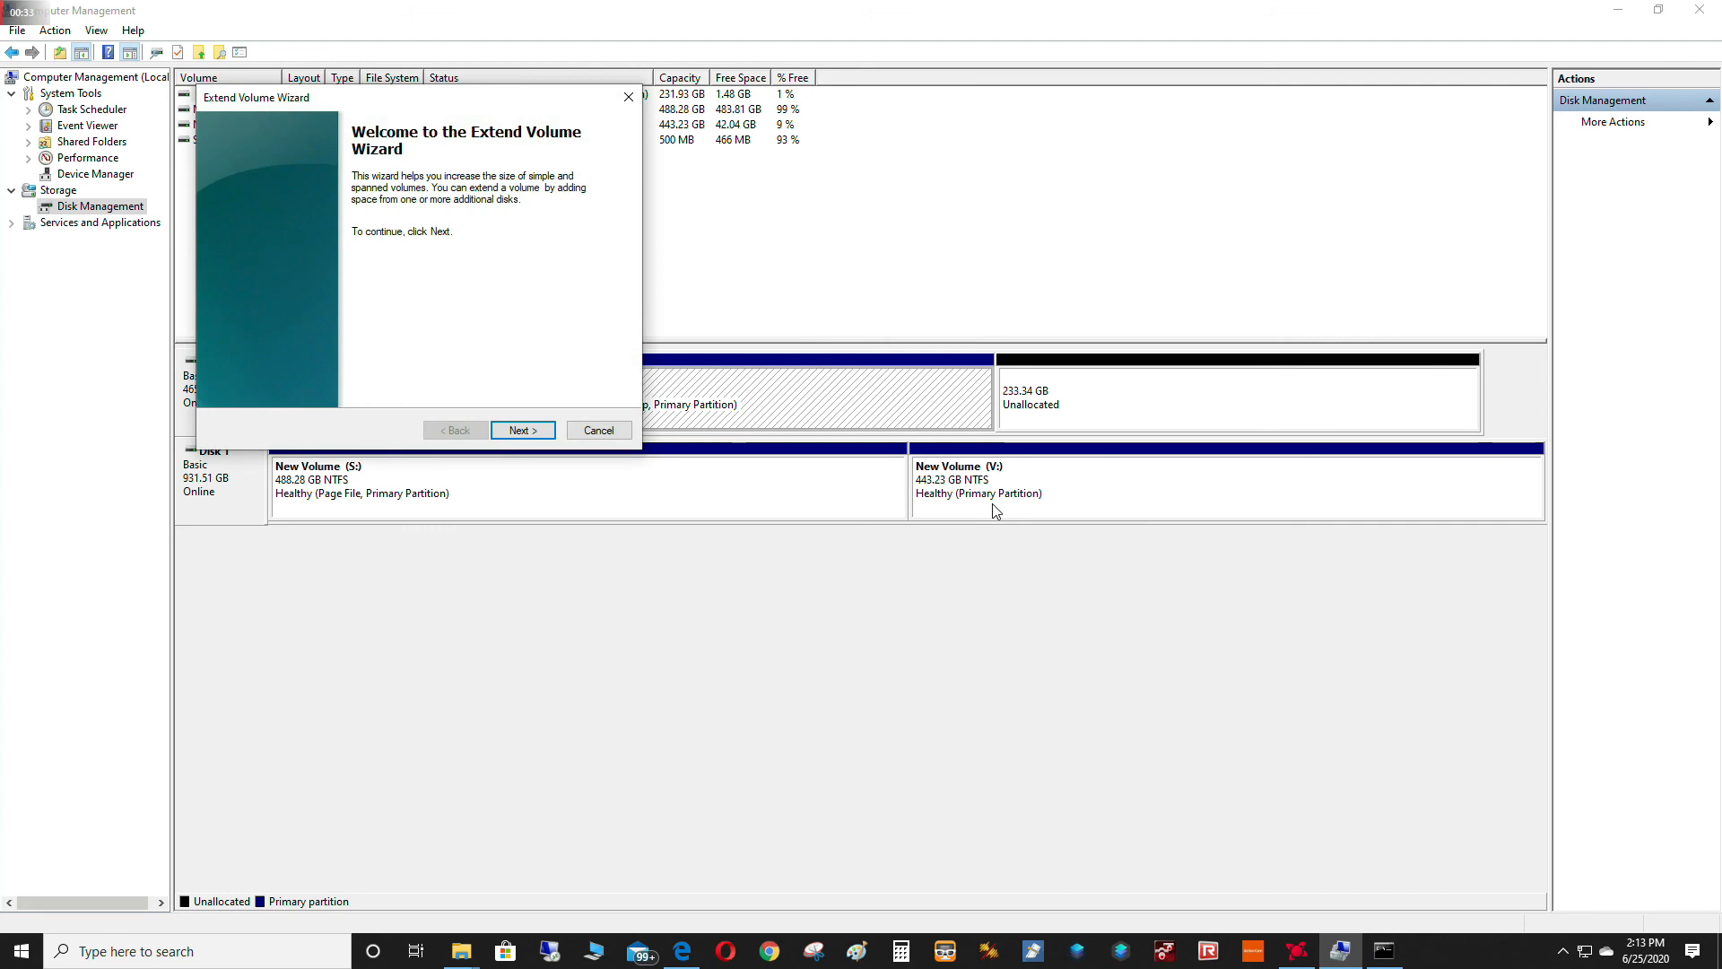
pyautogui.moveTo(547, 466)
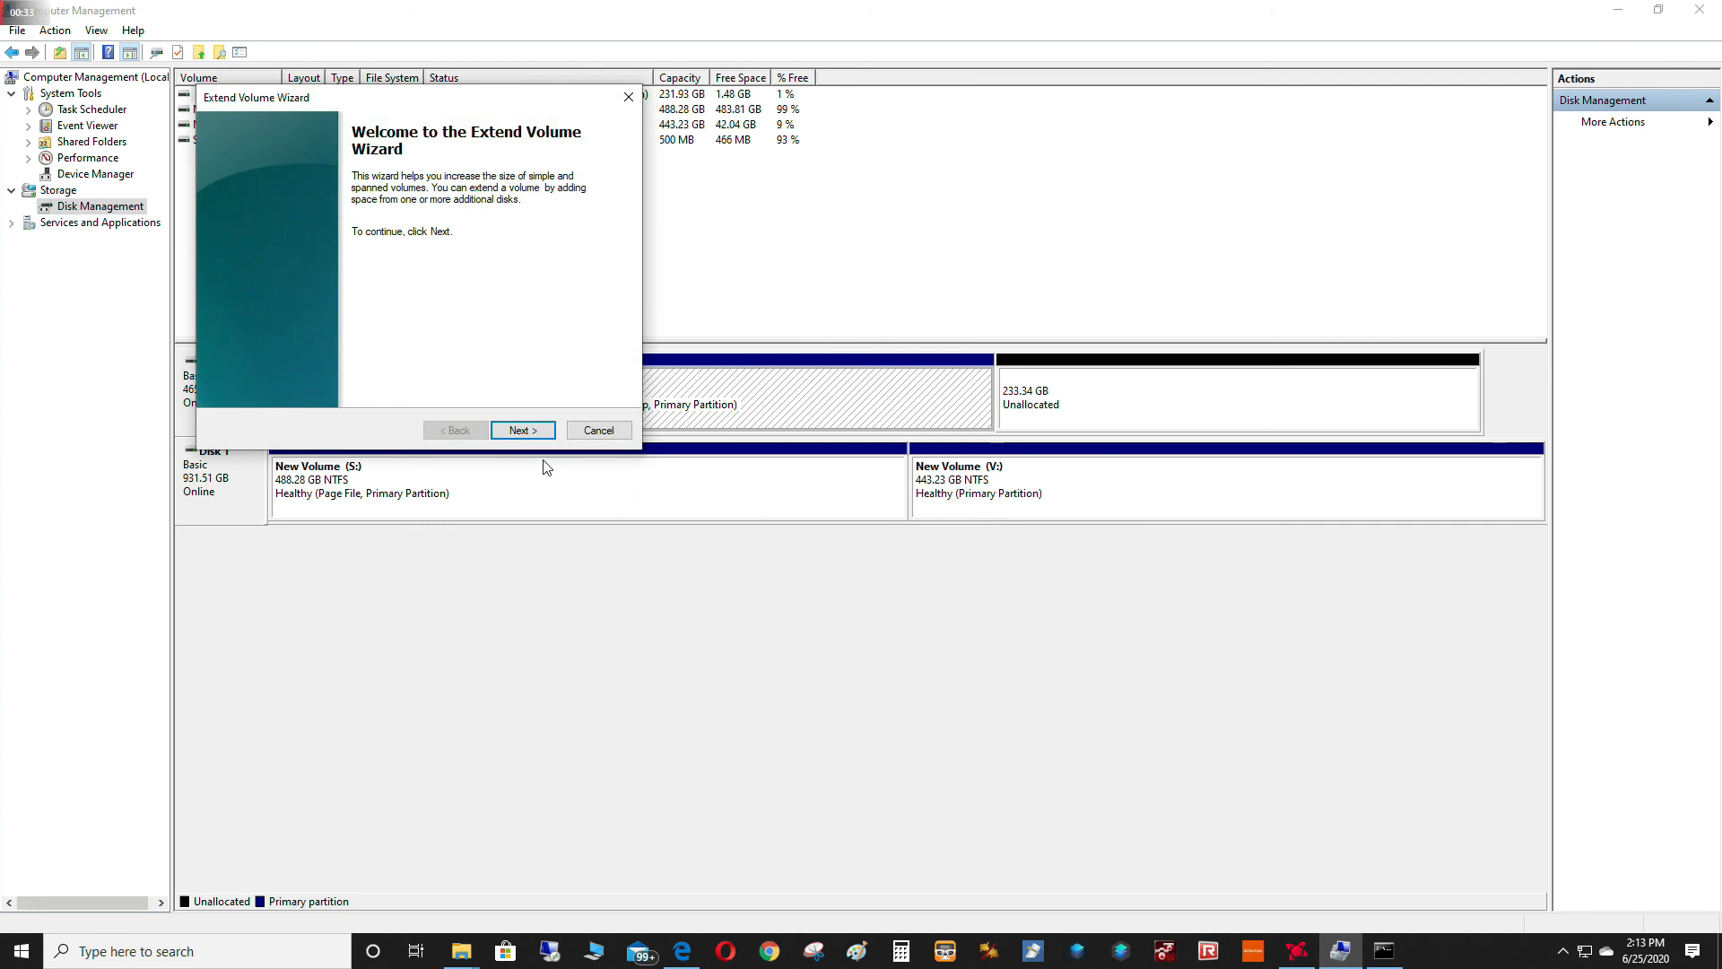
pyautogui.moveTo(522, 429)
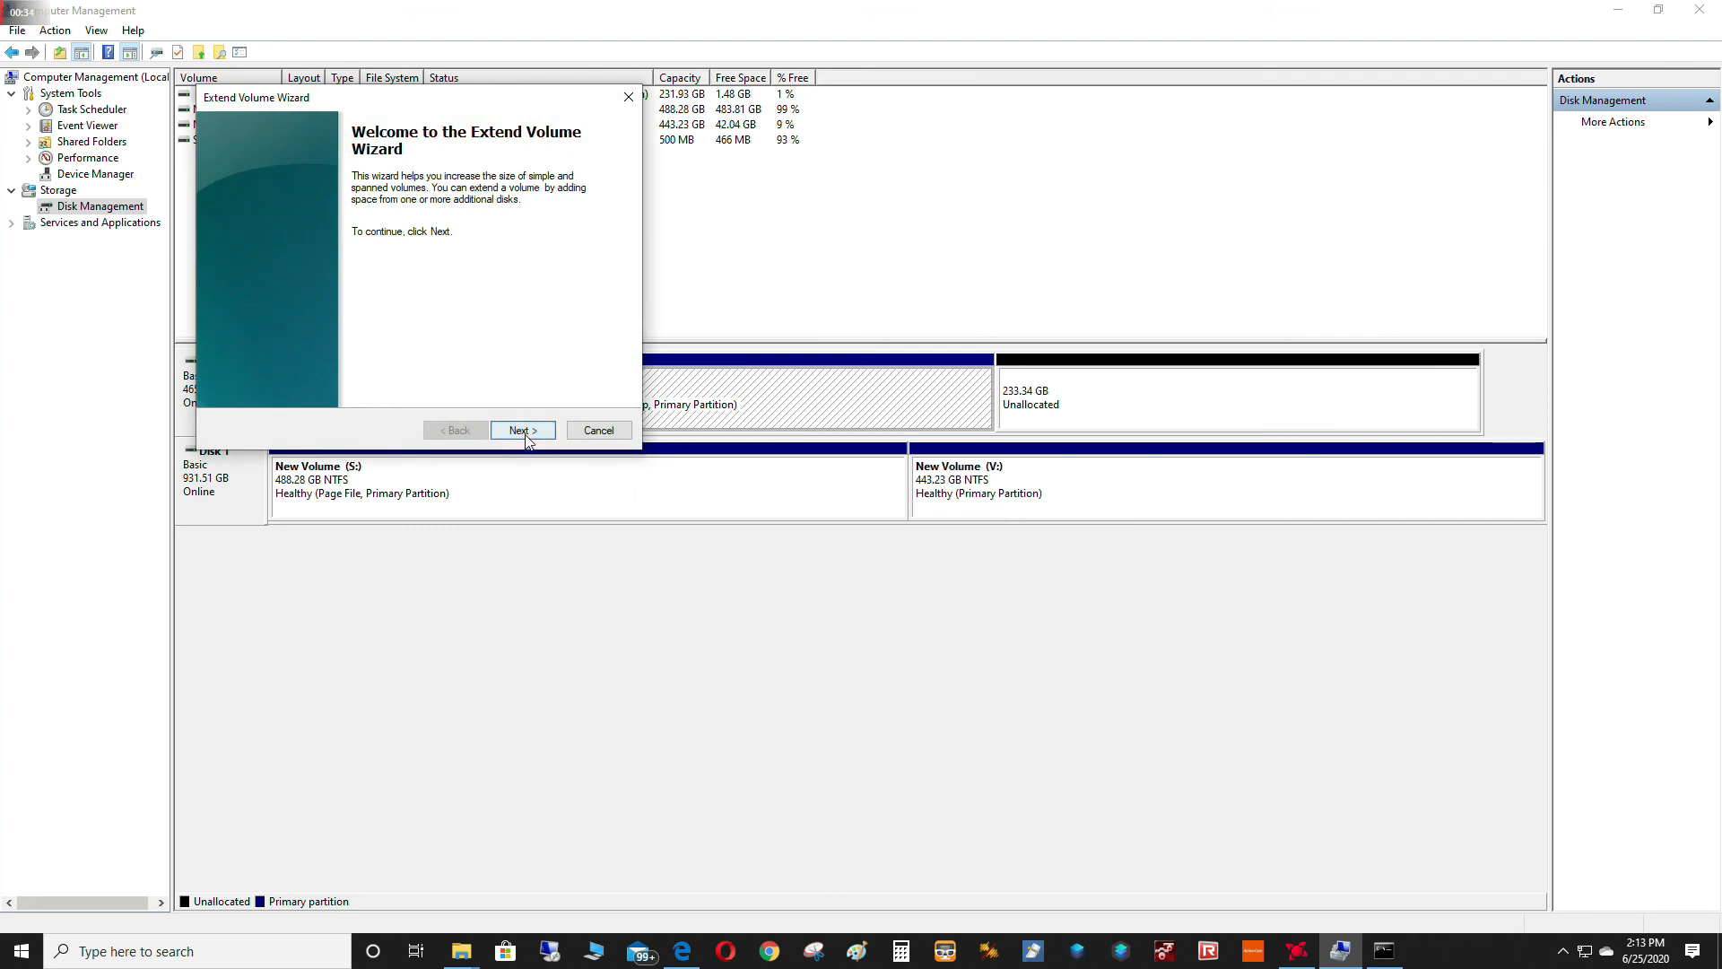
pyautogui.click(522, 429)
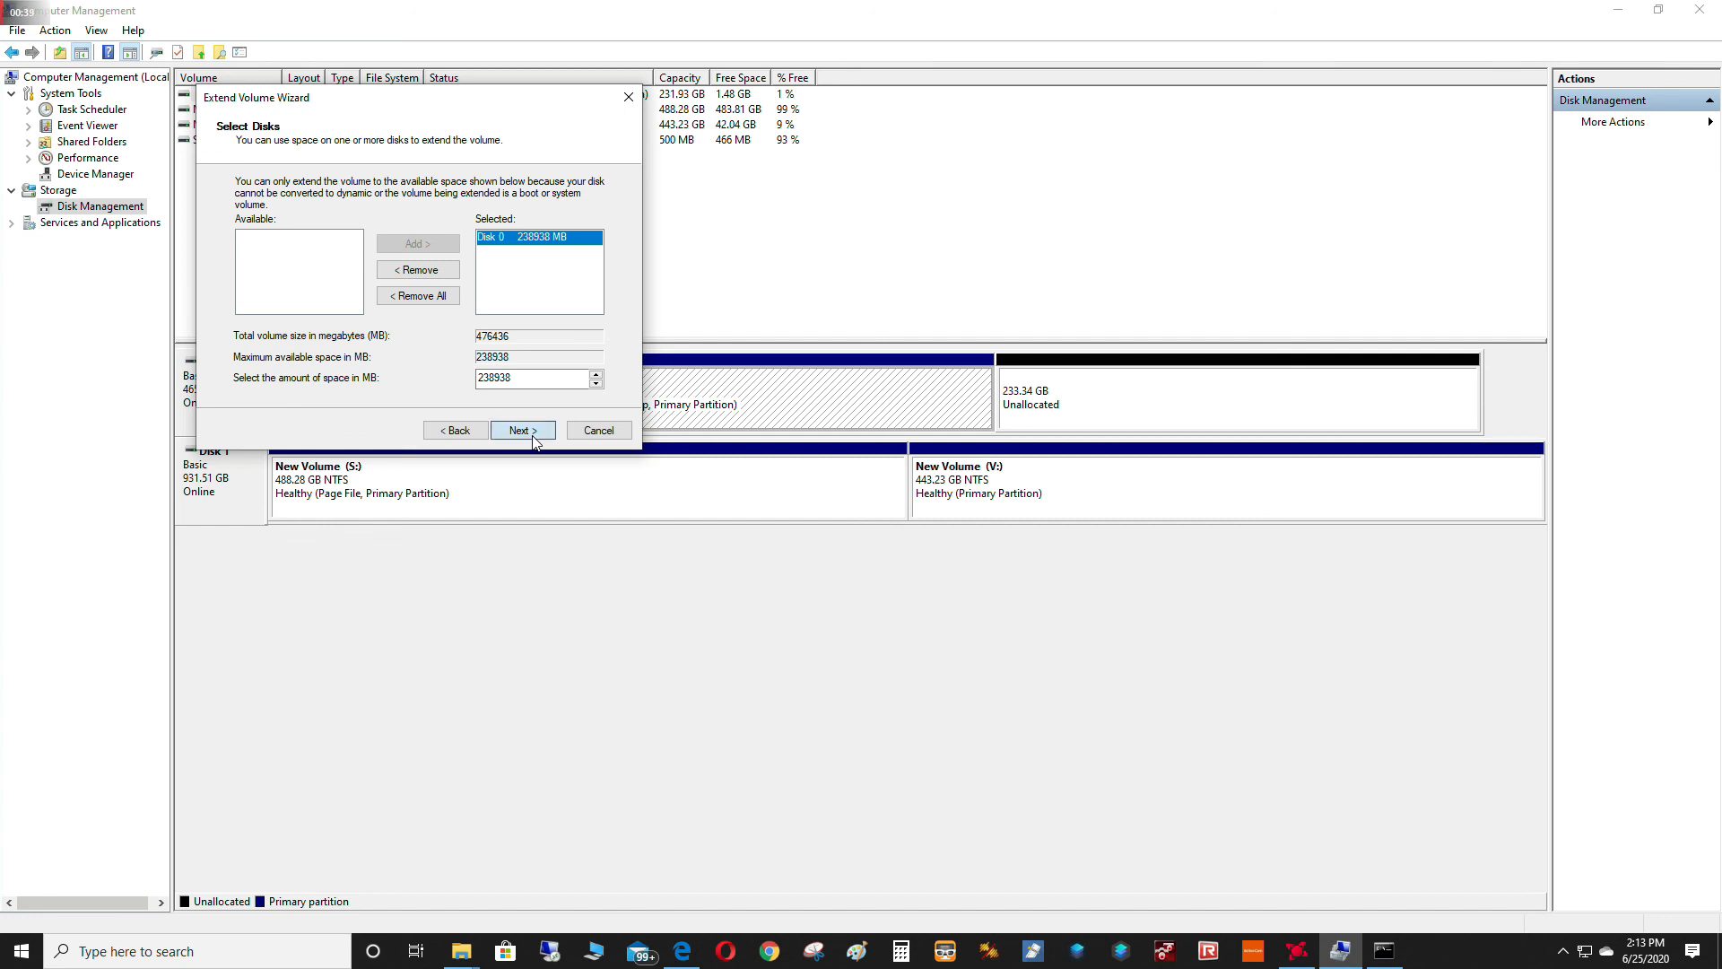
pyautogui.click(522, 428)
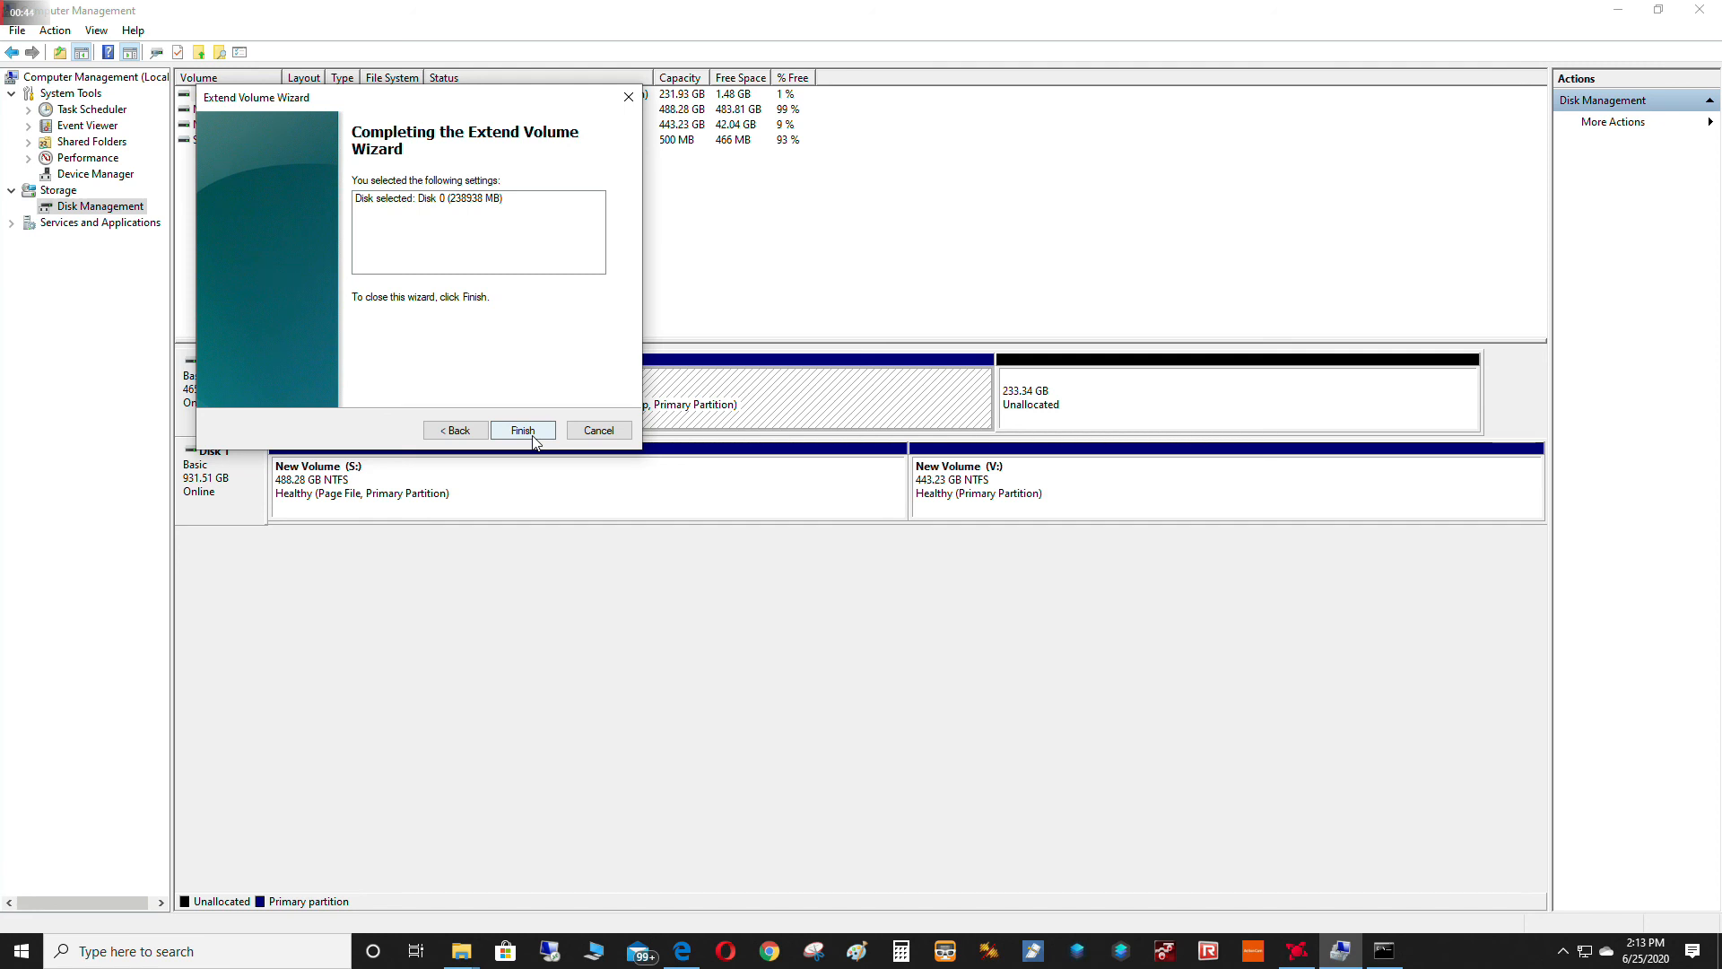
pyautogui.click(522, 429)
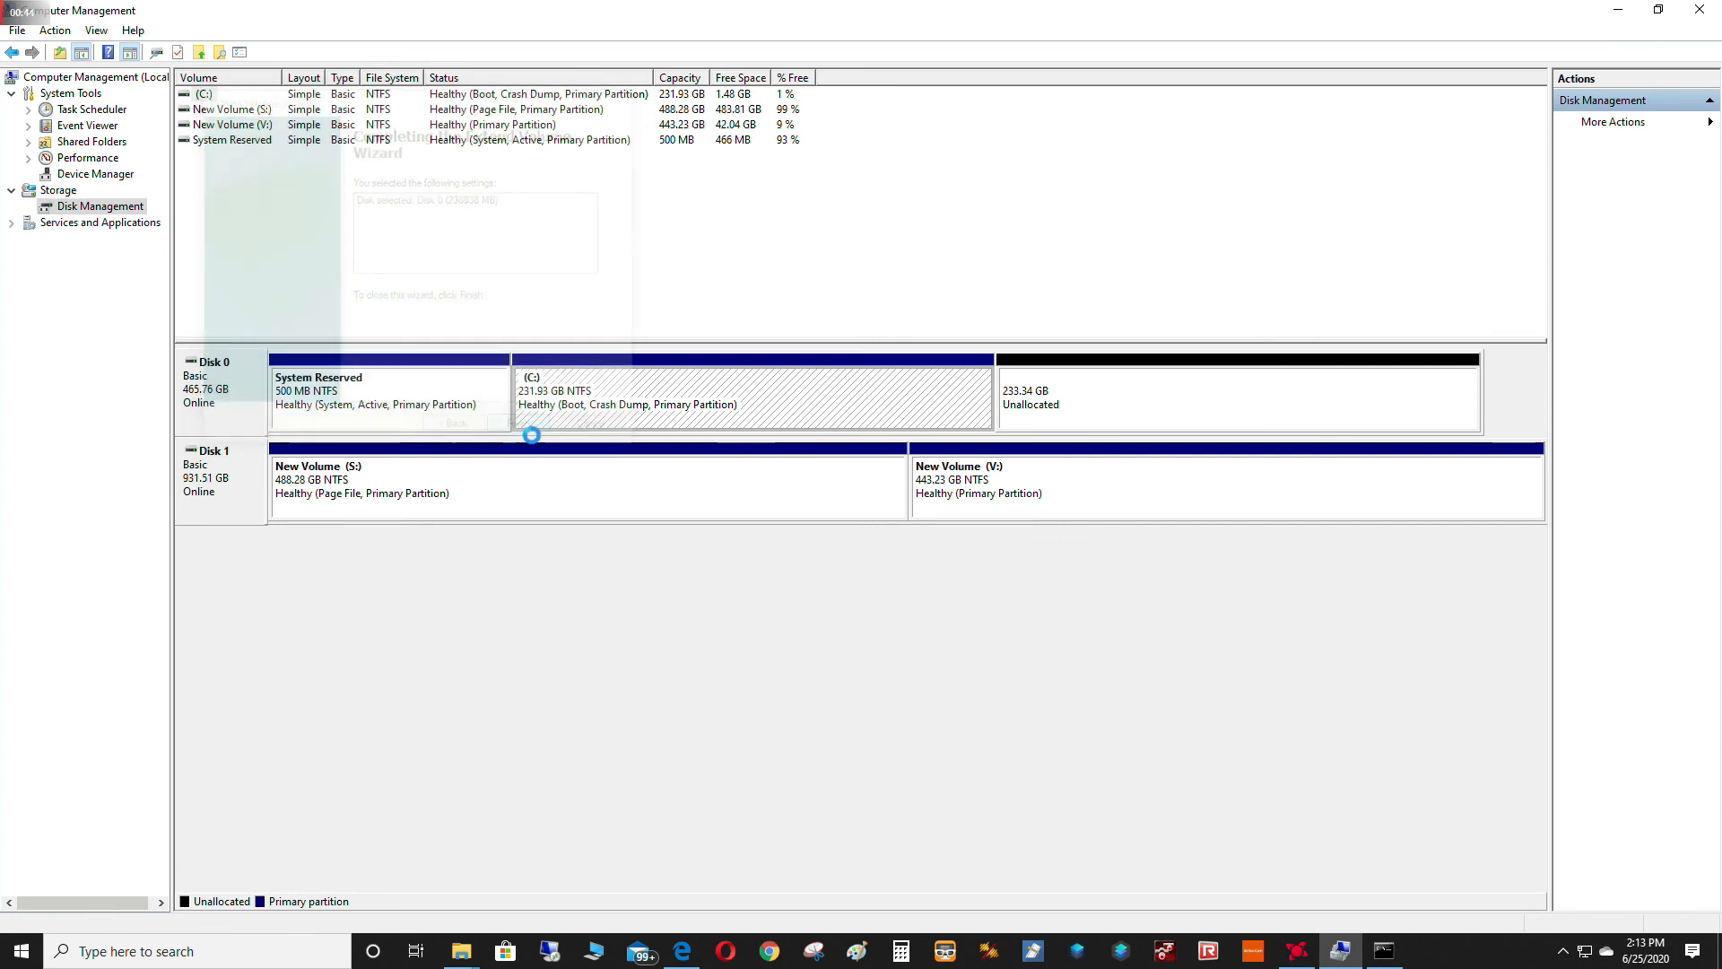